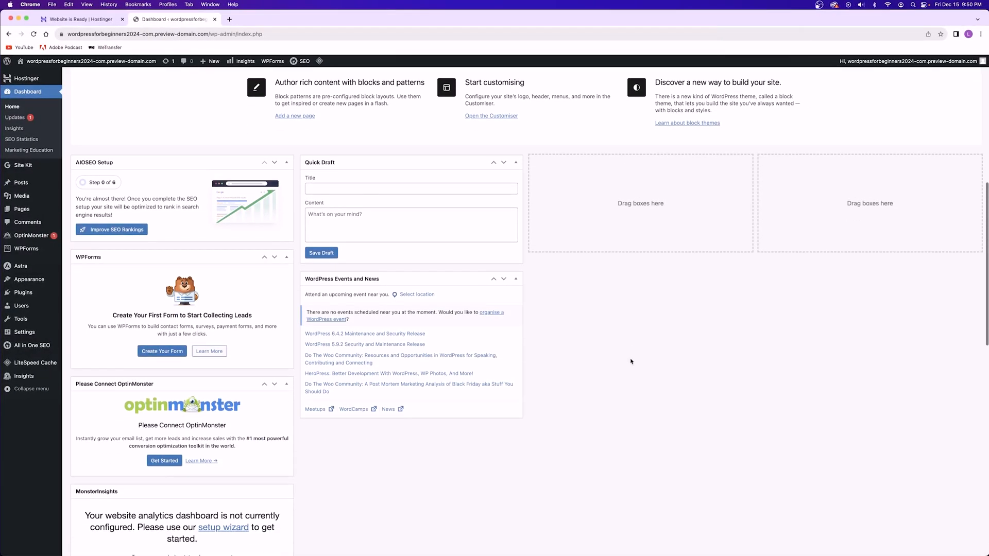
Step: View the Dashboard > Updates page, then bring up Posts > All Posts
scroll("down", 3)
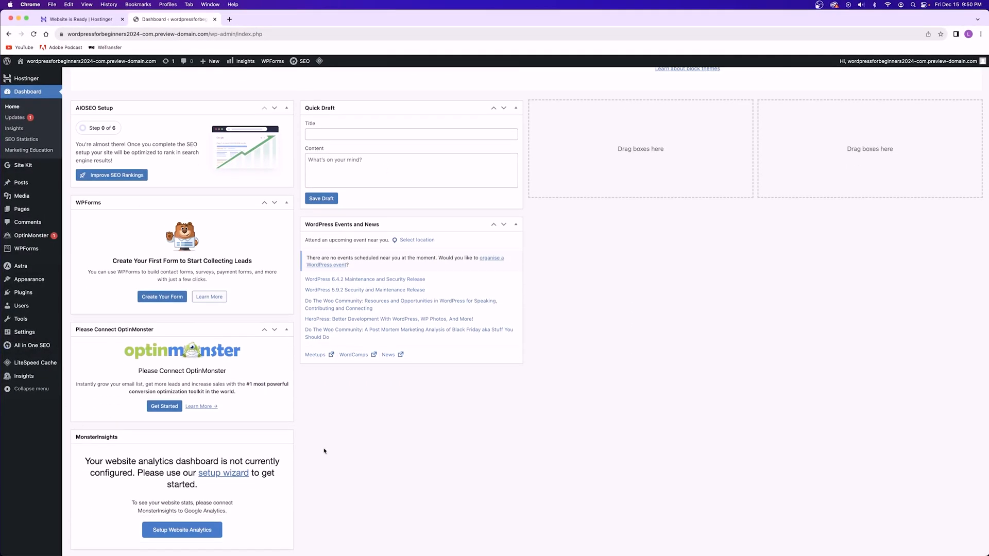
mouse_move(350, 284)
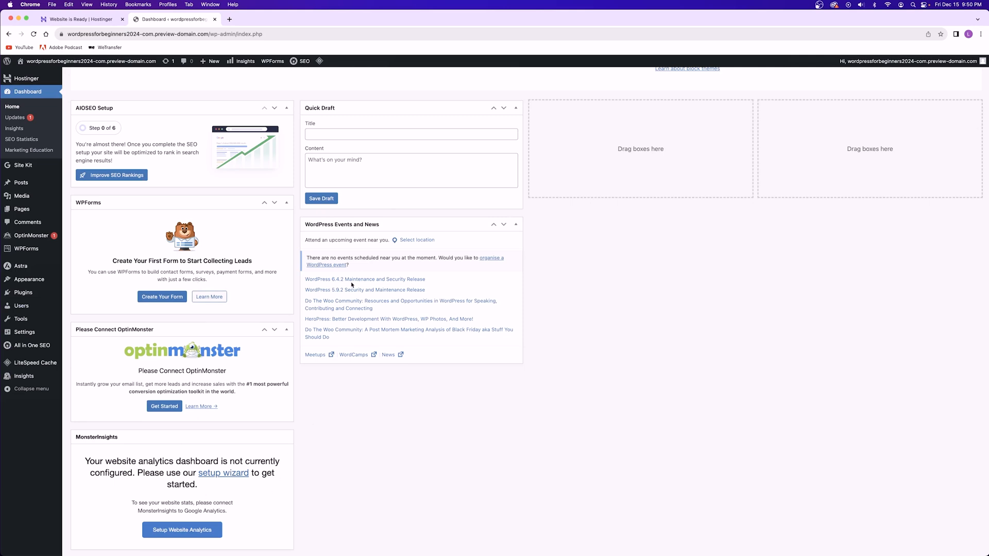
mouse_move(126, 226)
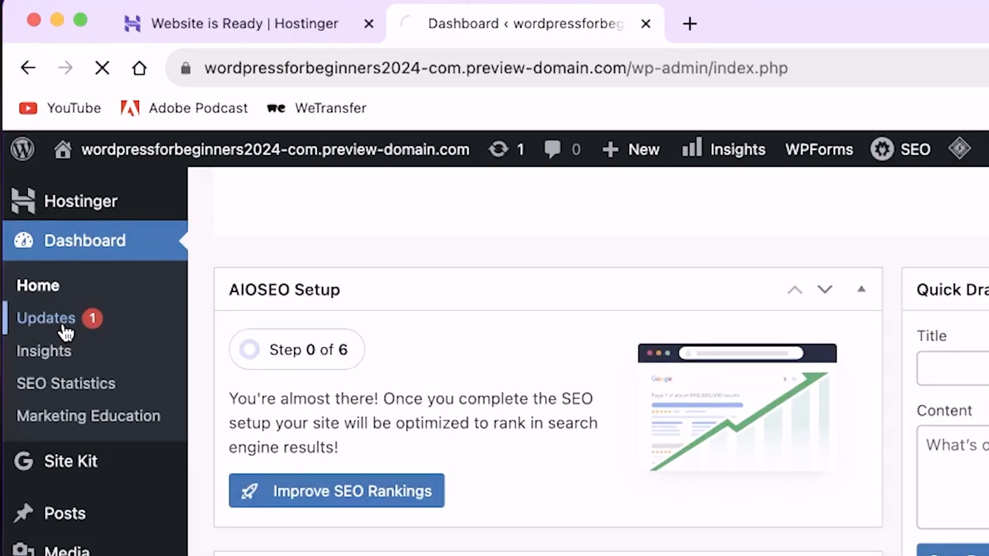
left_click(46, 318)
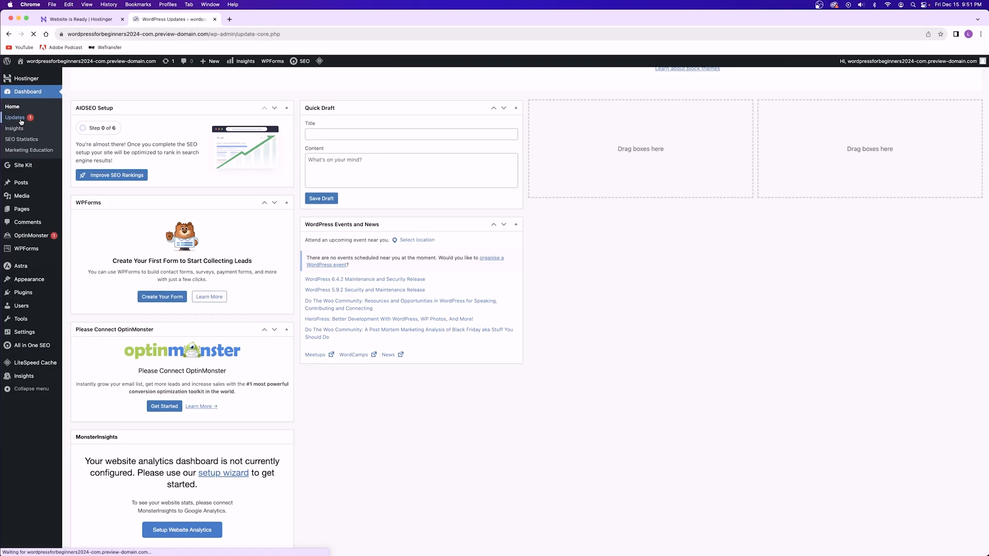
left_click(16, 118)
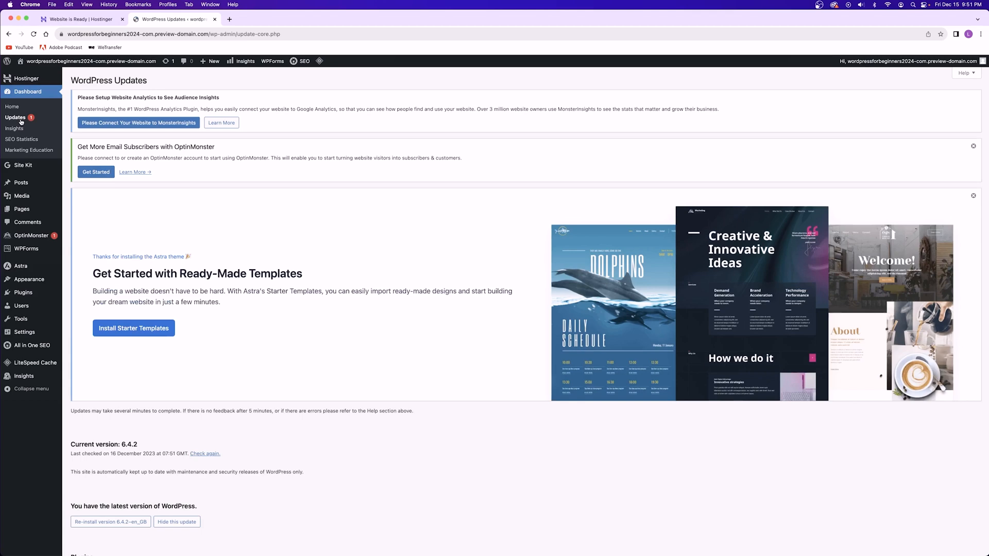
scroll("down", 3)
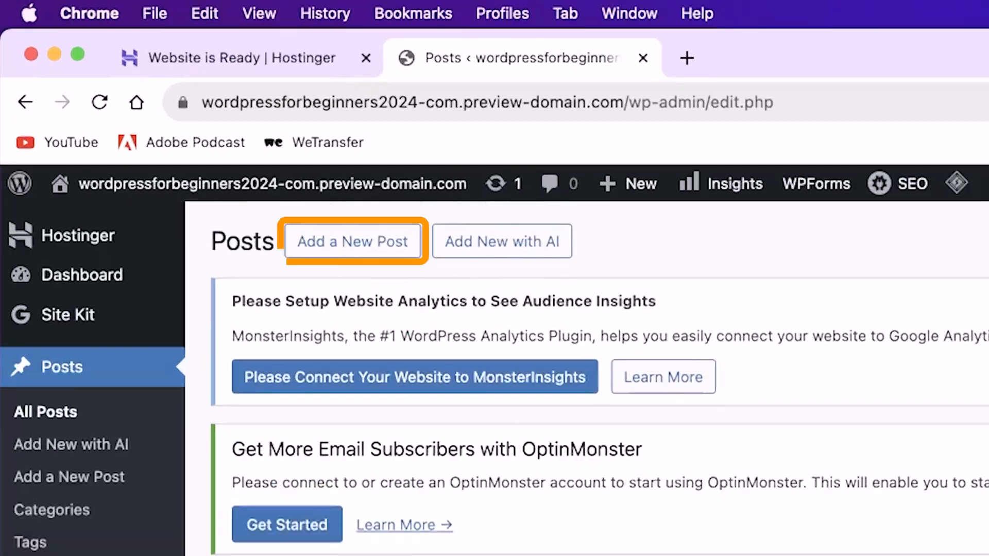
Step: Create a post titled 'New Blog Post', then move it to the Bin, leaving only 'Hello world!'
left_click(352, 241)
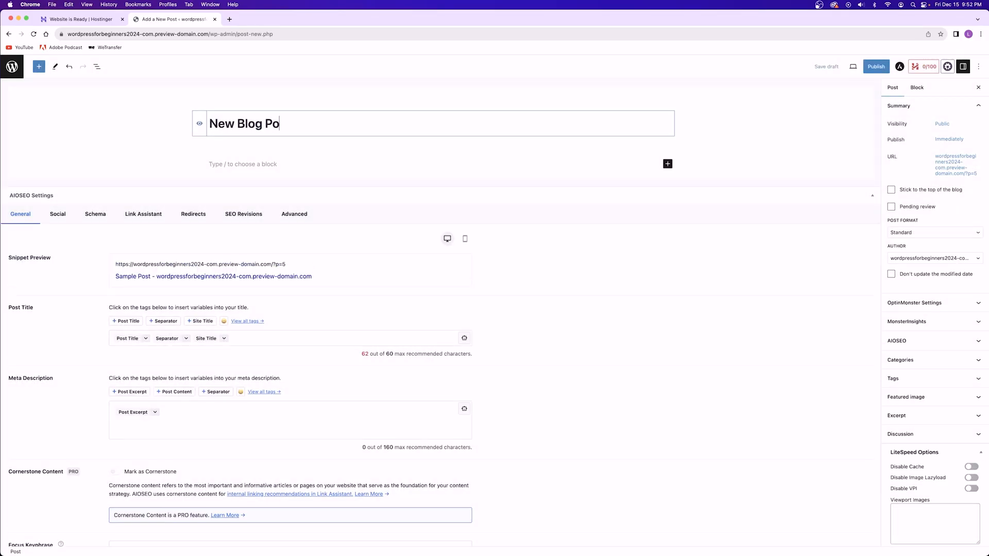
left_click(876, 66)
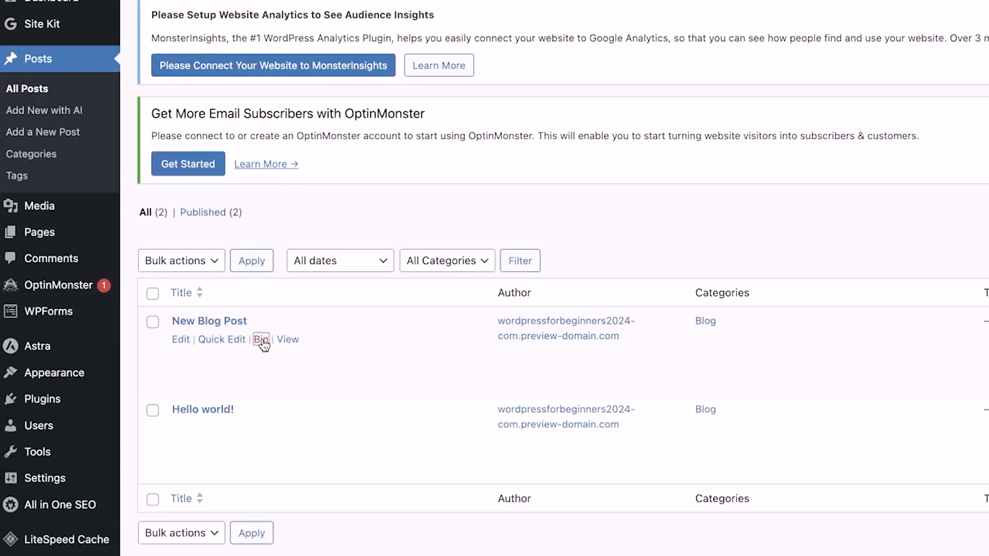
left_click(261, 339)
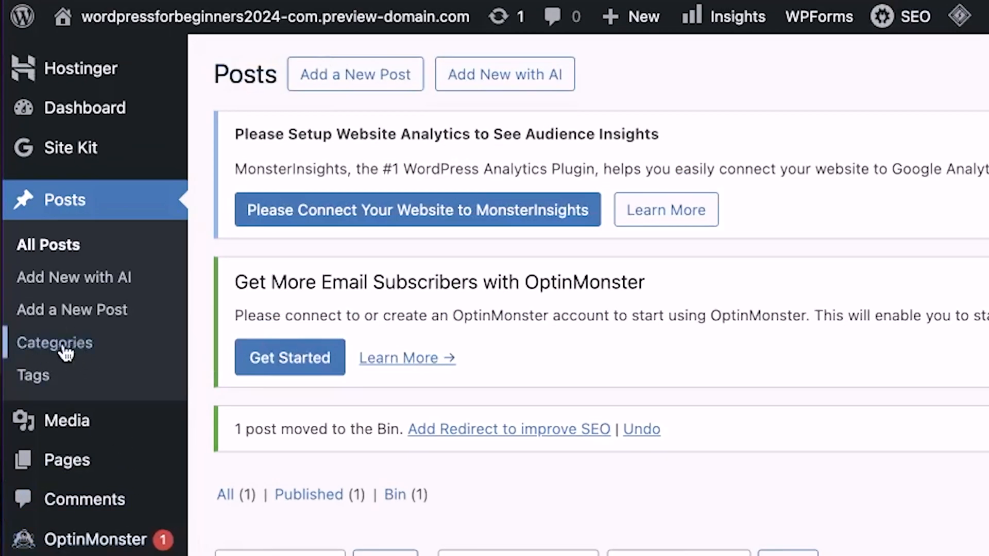
left_click(55, 342)
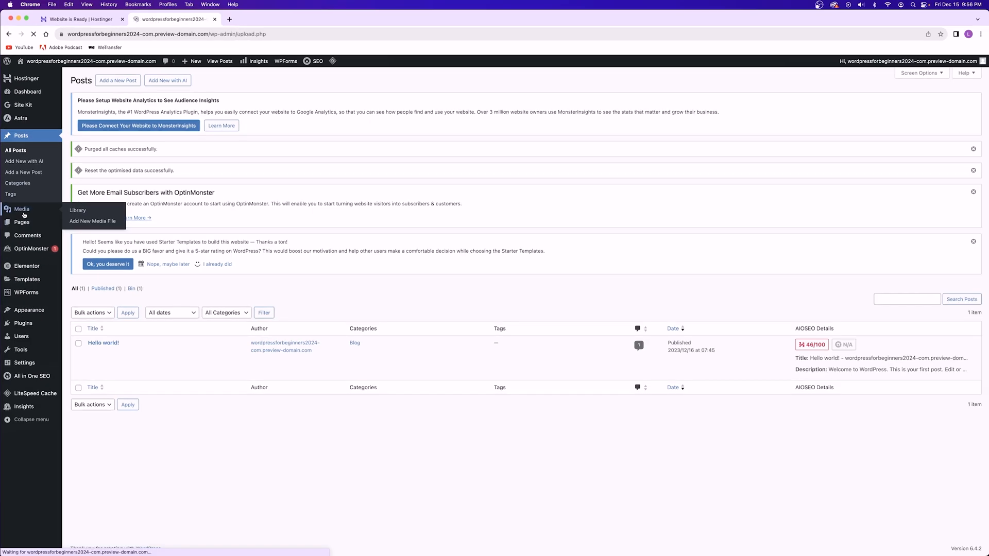
Step: Browse the Media Library, then show Pages > All Pages with its six pages
left_click(78, 210)
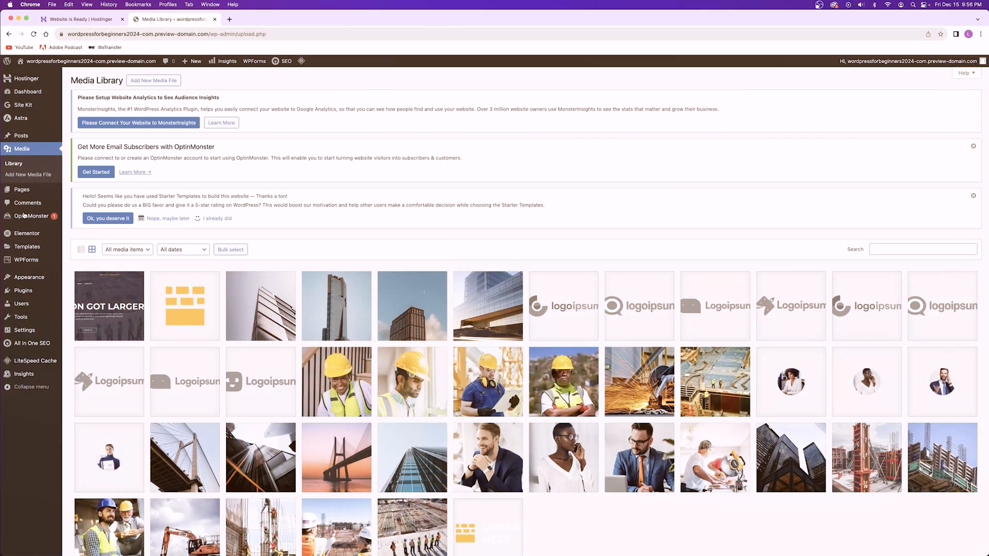
left_click(21, 189)
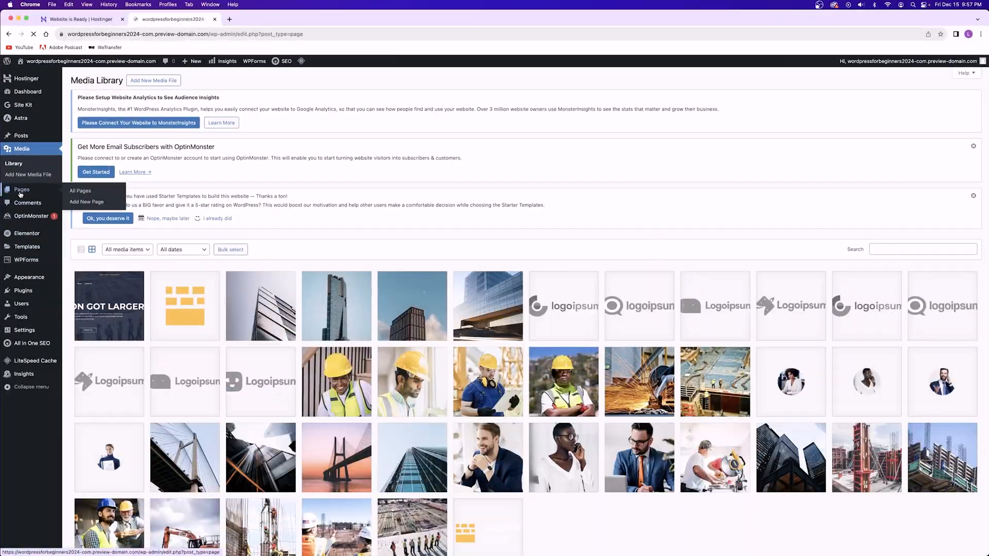
left_click(80, 190)
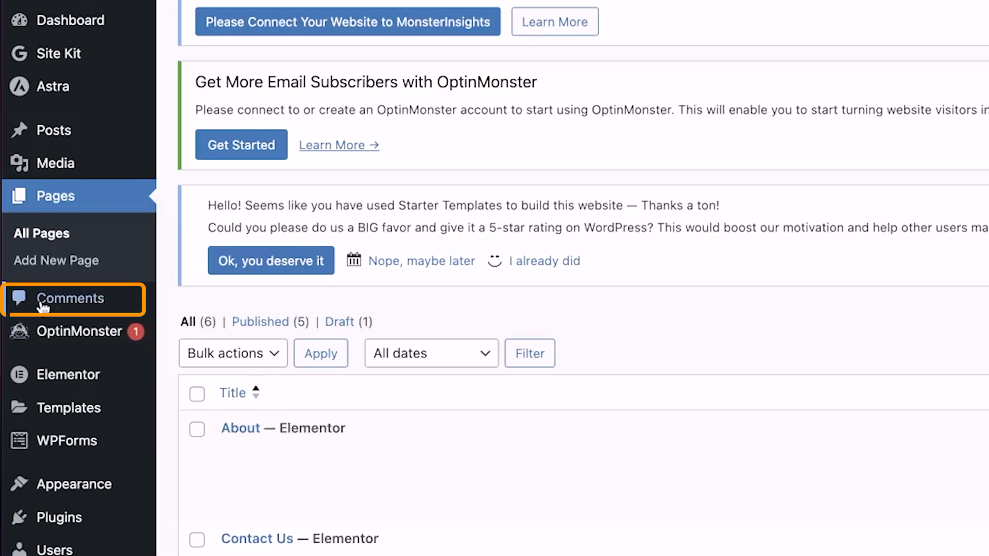
Step: Show the Comments screen listing the sample comment on 'Hello world!'
left_click(70, 299)
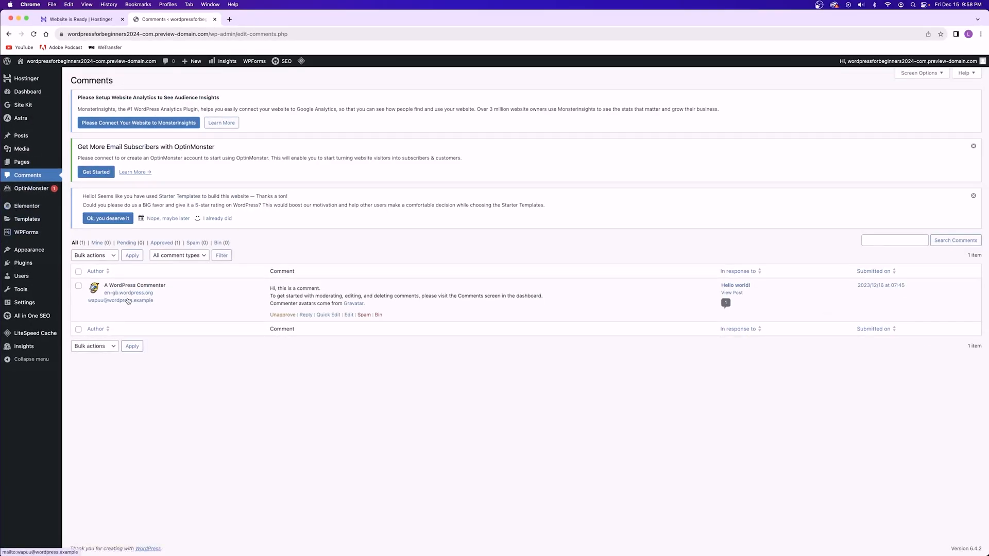
mouse_move(203, 307)
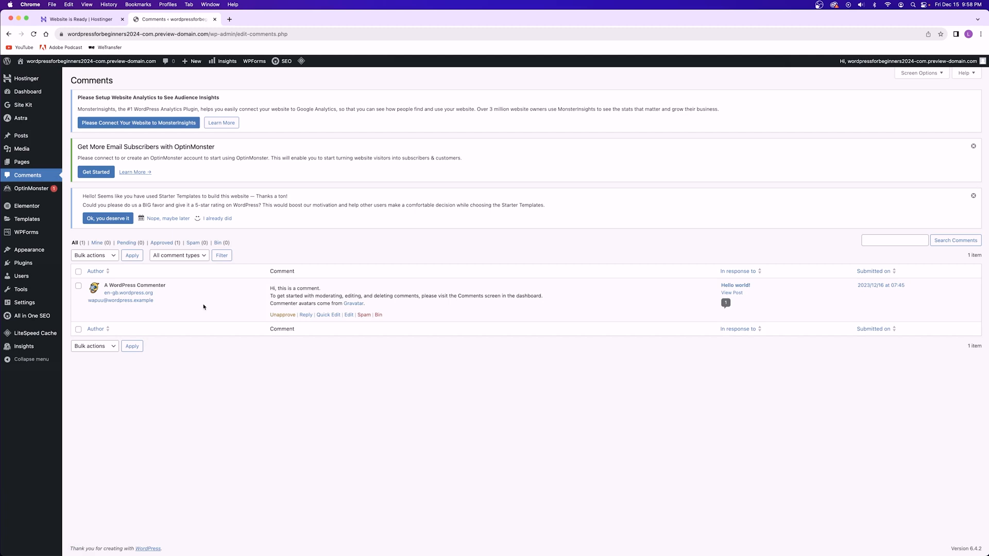
mouse_move(210, 303)
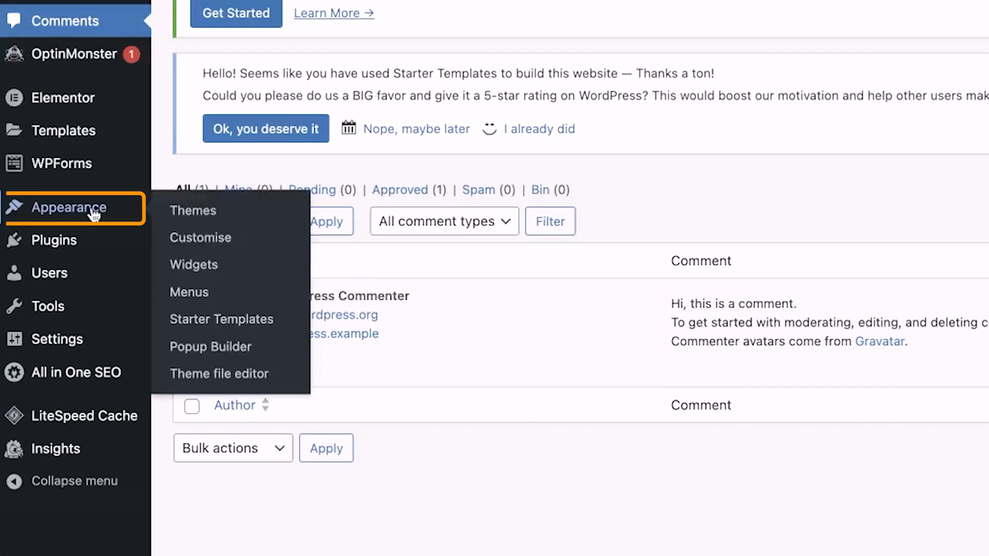
Step: View the Themes screen with Astra active, then the Installed Plugins list of ten plugins
left_click(193, 210)
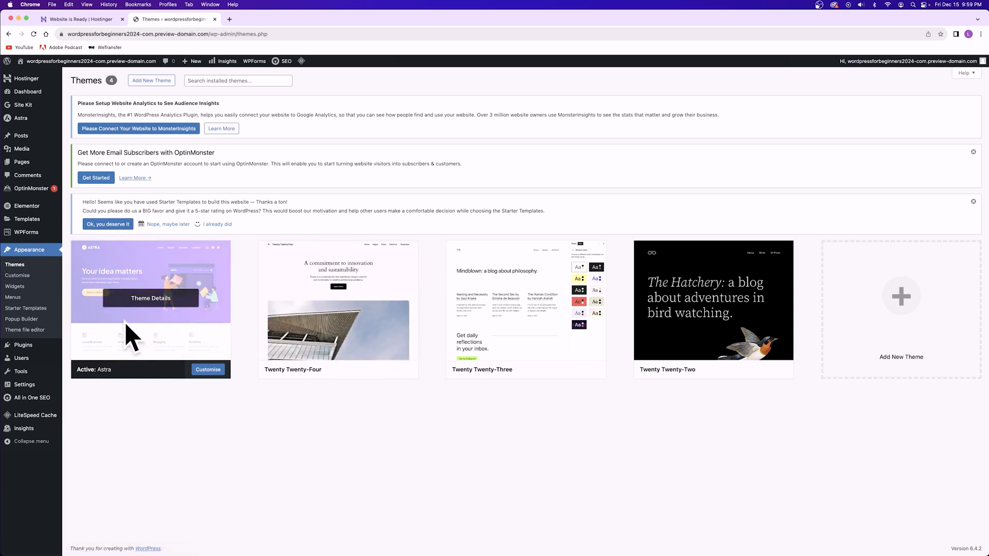
left_click(207, 368)
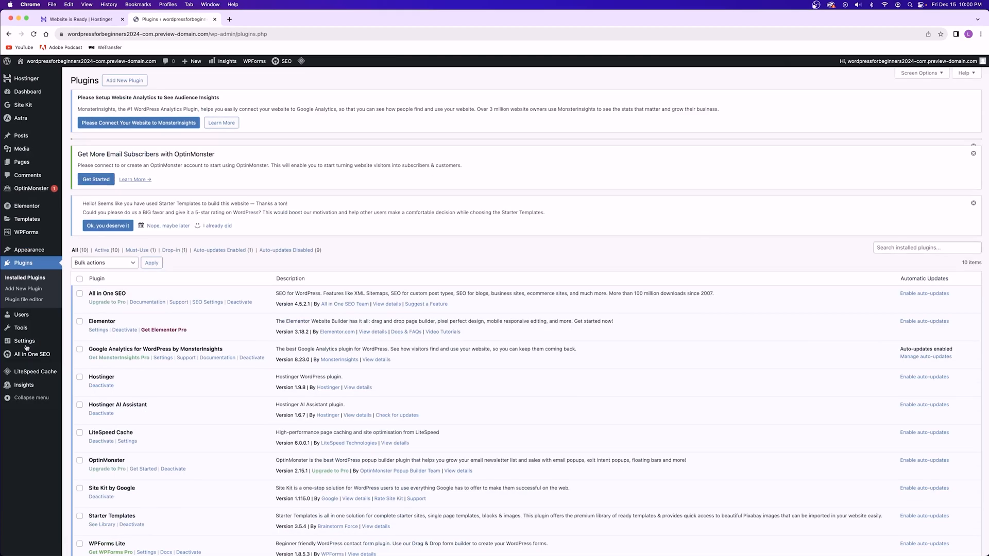
Step: Move down the sidebar past Users to the Available Tools screen
scroll("down", 3)
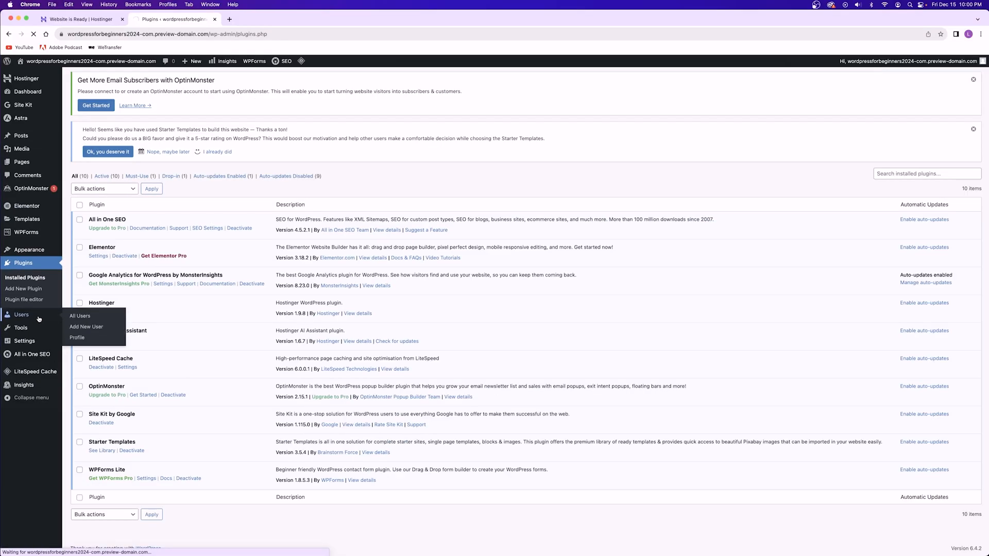
left_click(79, 316)
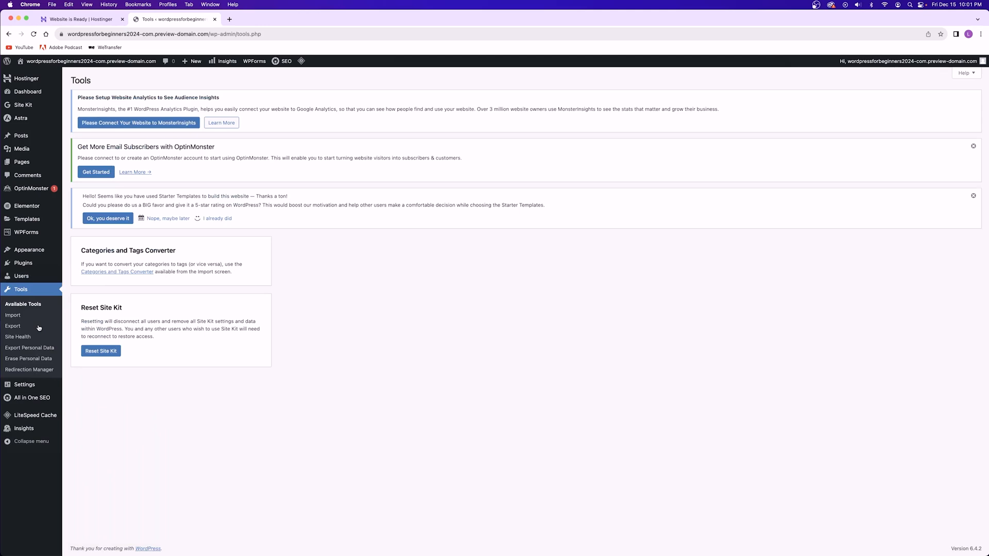
mouse_move(12, 326)
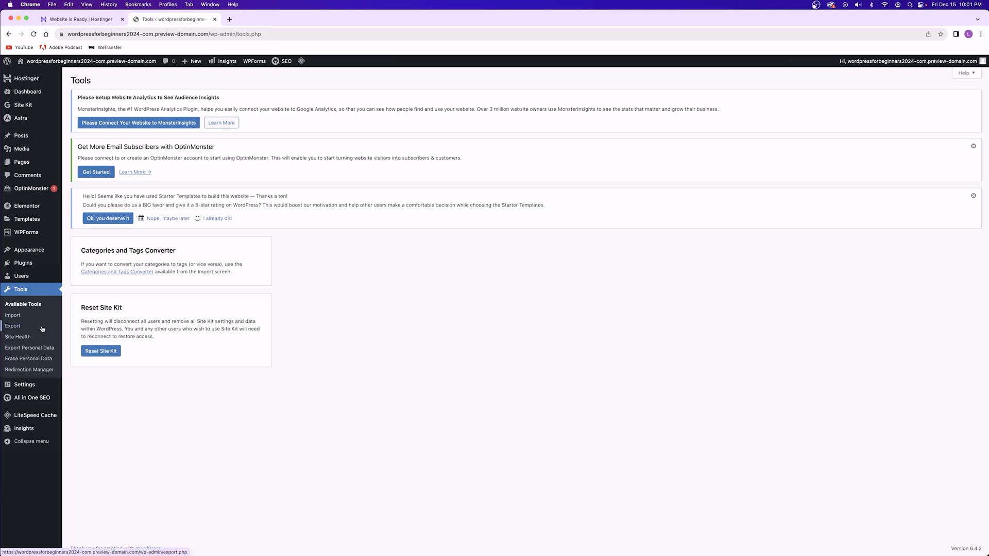
Step: Look through the General, Writing and Reading settings pages
left_click(24, 384)
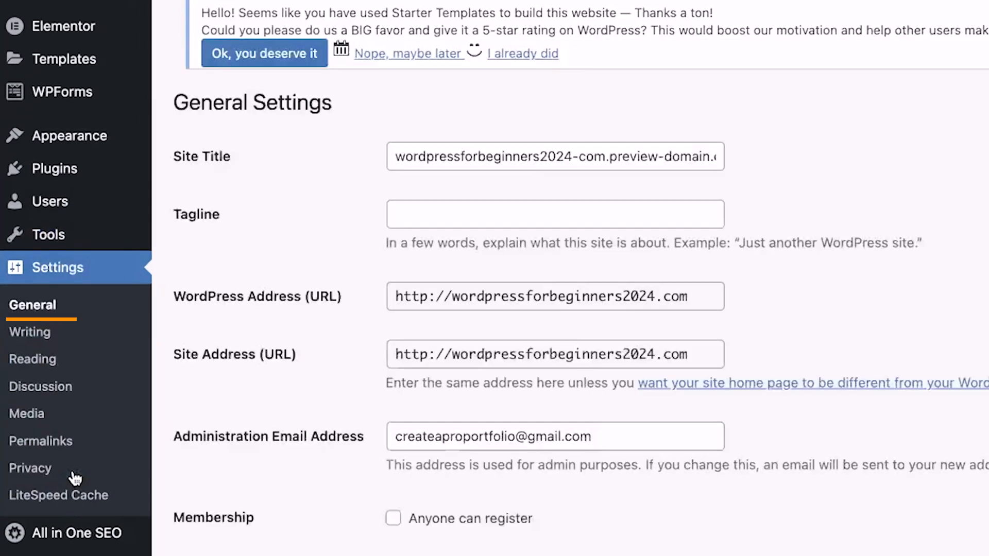
scroll("down", 3)
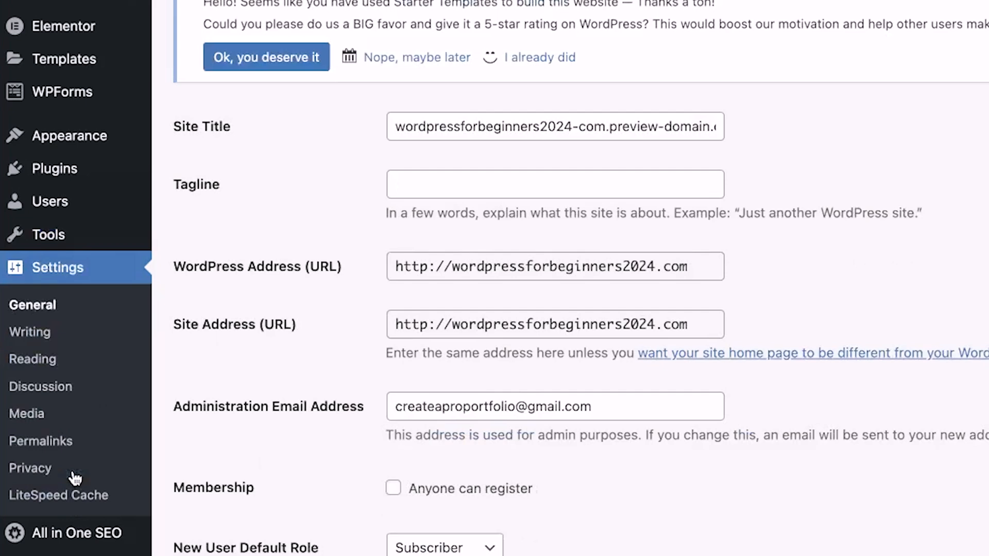
mouse_move(40, 309)
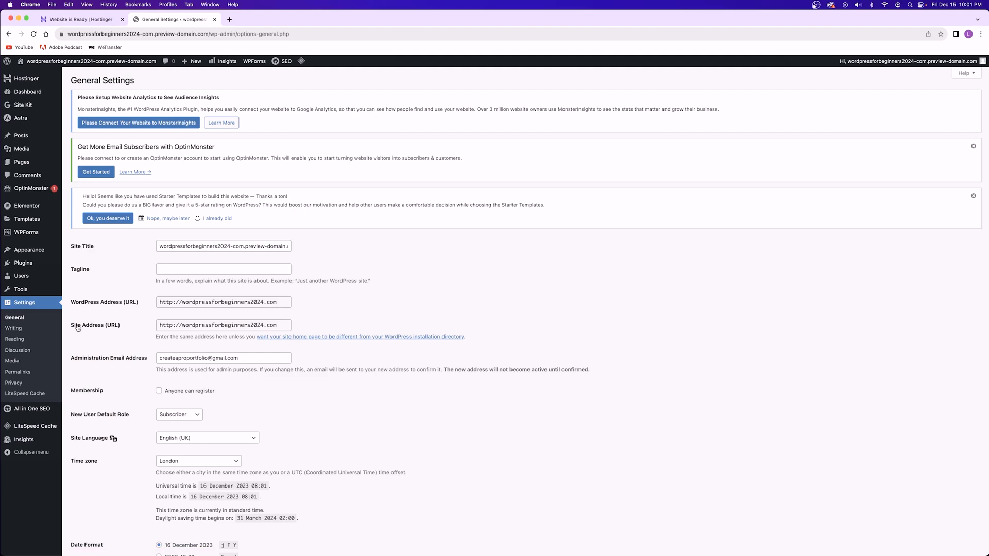
scroll("down", 3)
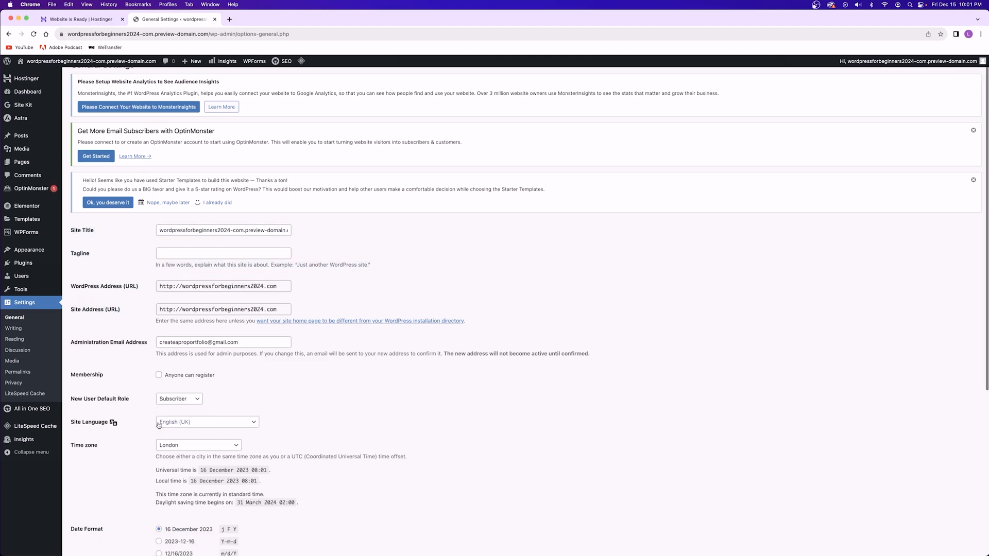
scroll("down", 3)
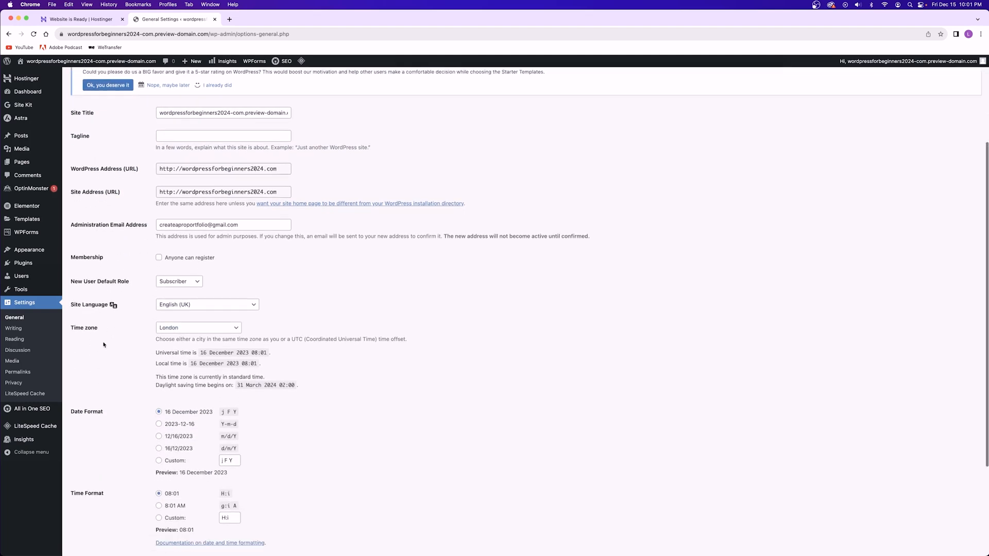
left_click(14, 327)
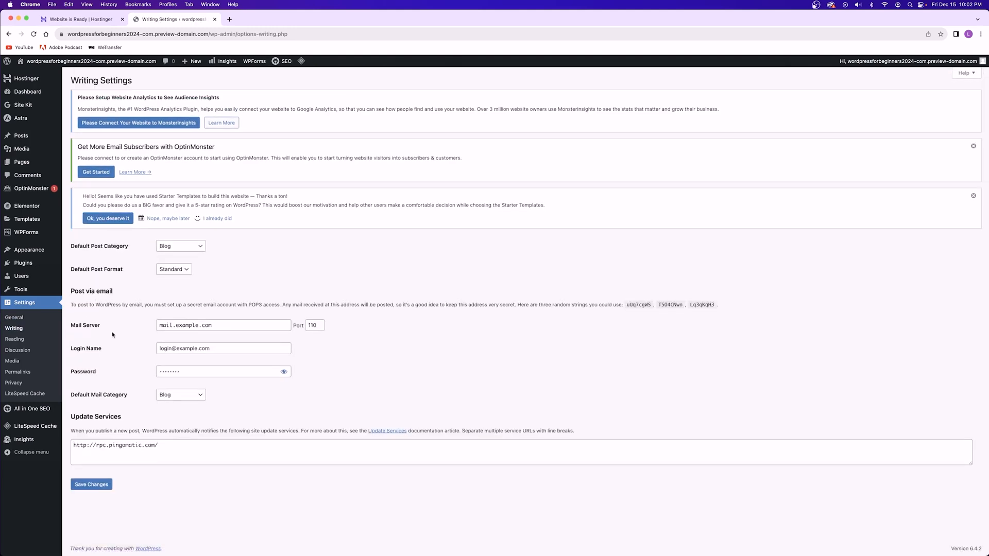
left_click(14, 339)
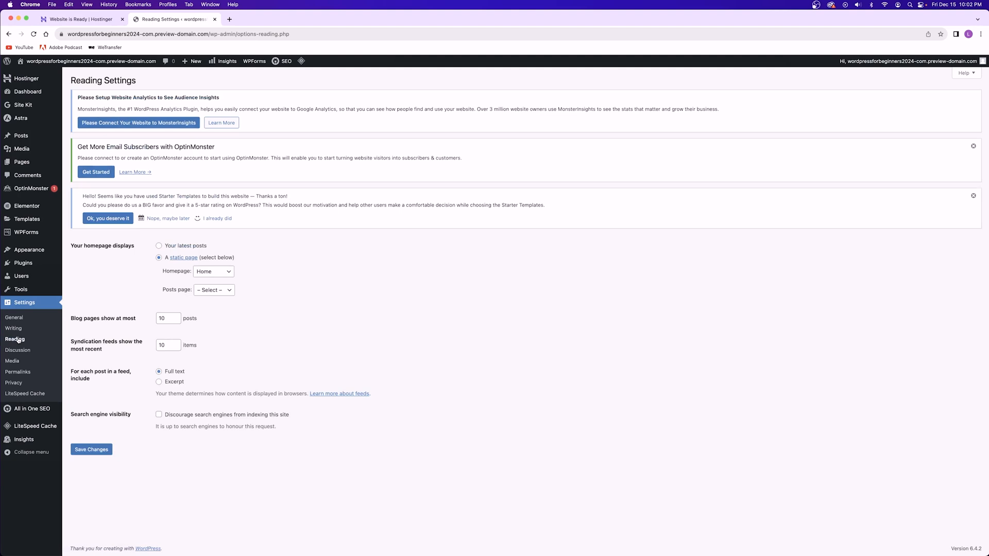
Step: Review the Discussion settings and their comment options
left_click(18, 350)
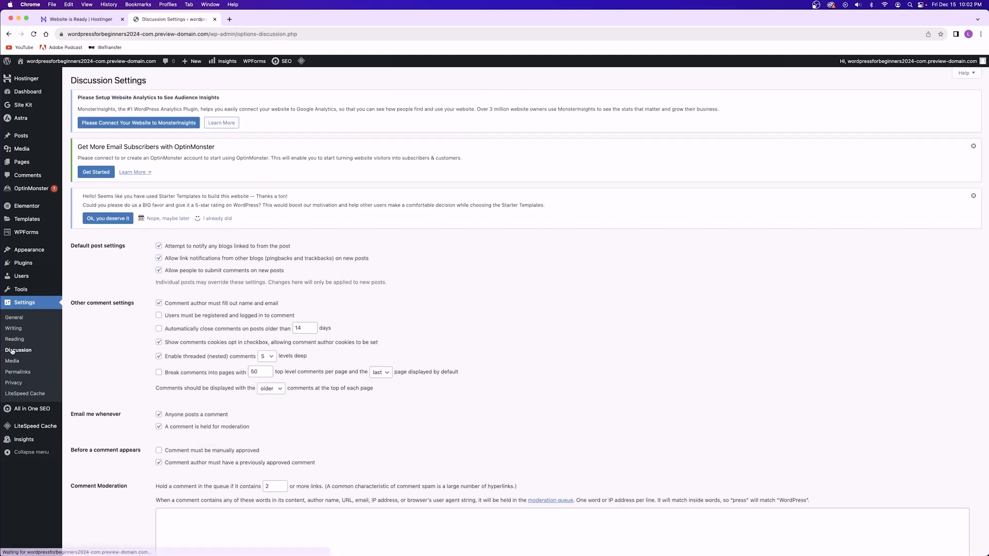
scroll("down", 3)
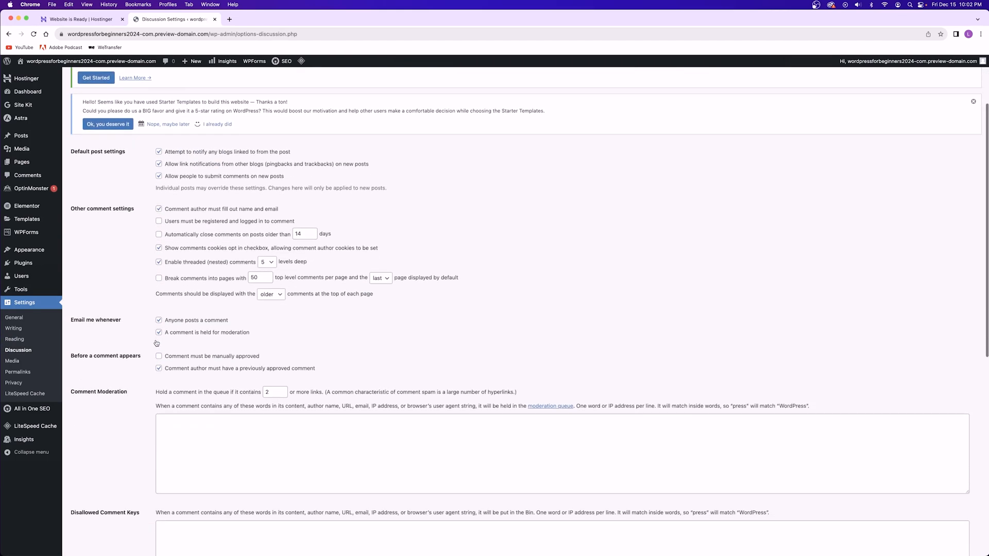
scroll("down", 3)
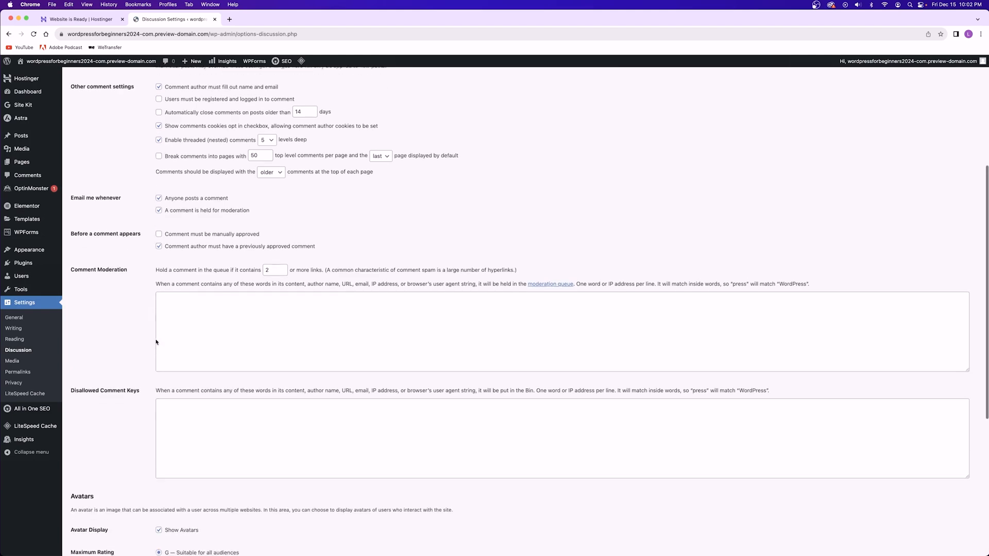
scroll("up", 3)
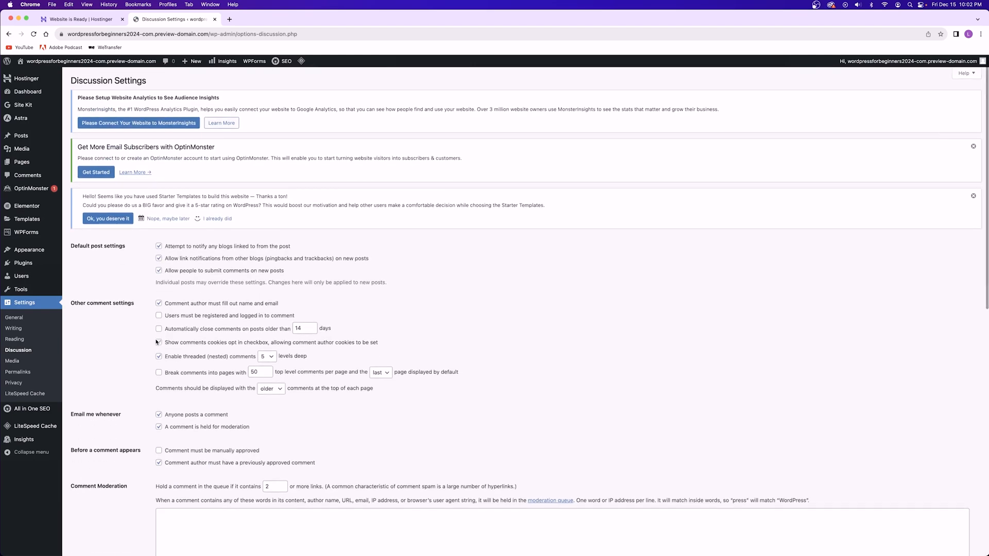
left_click(159, 342)
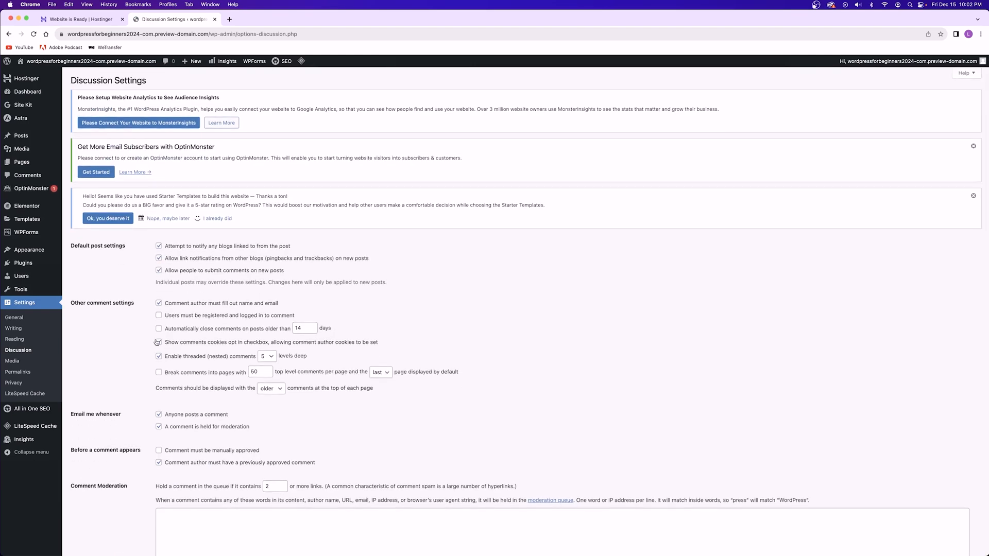
Step: View the Media and Permalink settings, then head back toward the dashboard
left_click(13, 361)
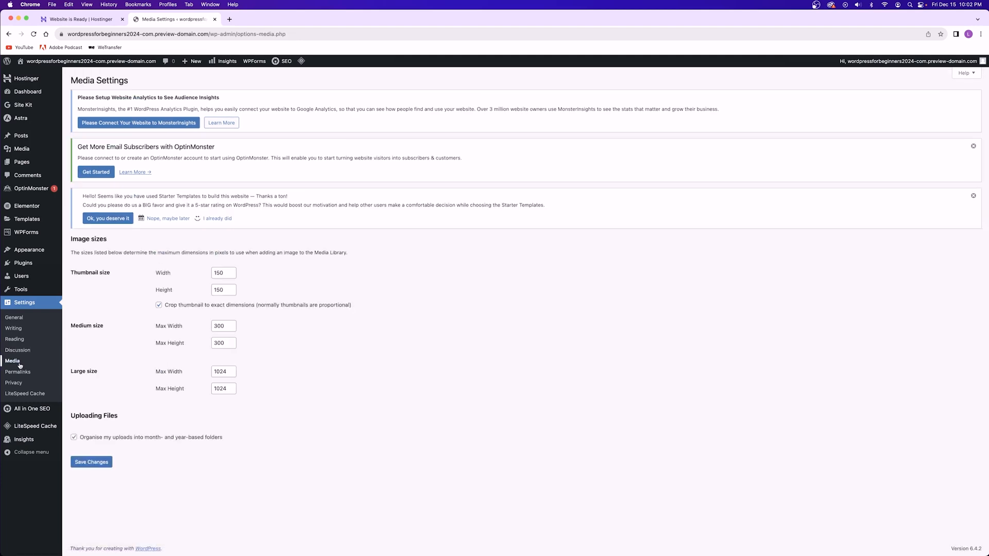
mouse_move(123, 318)
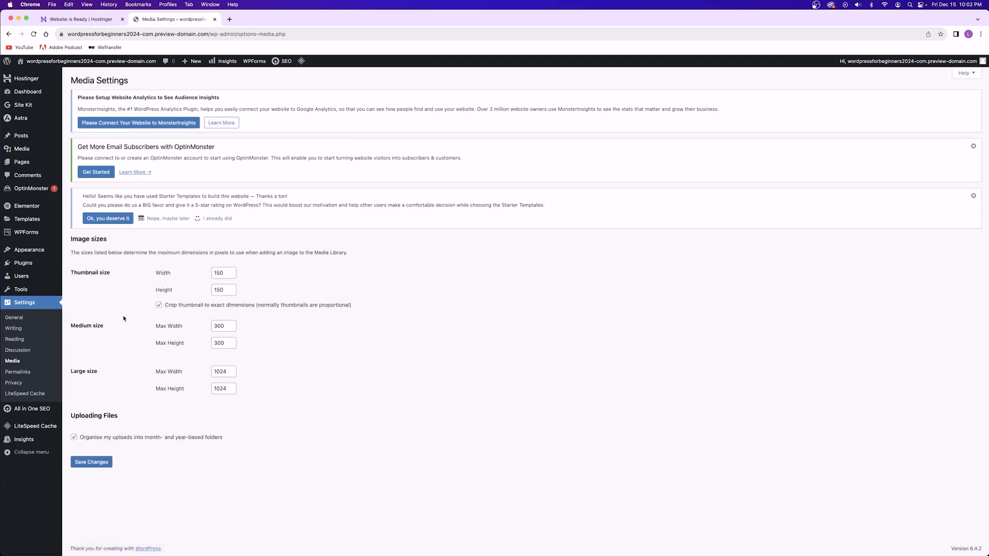
left_click(18, 372)
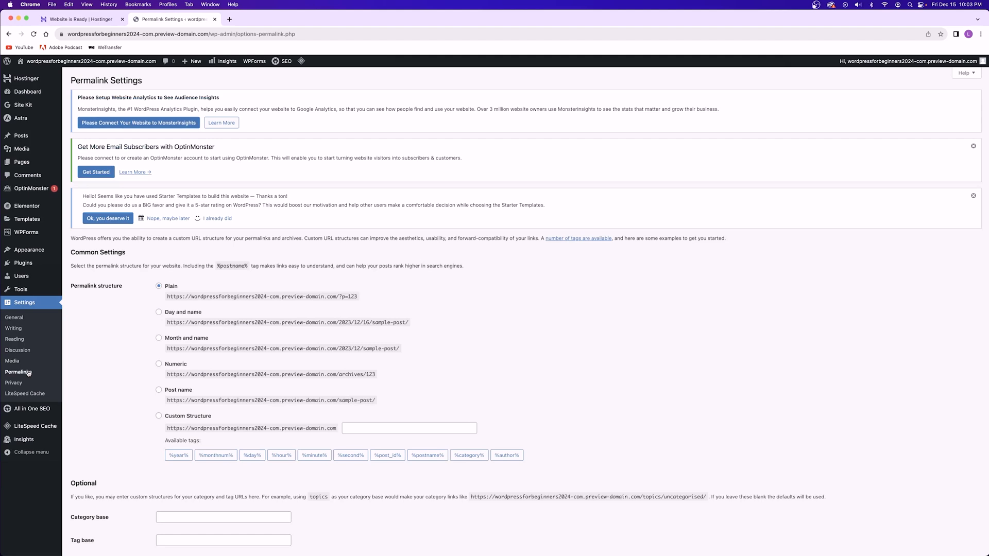
mouse_move(63, 364)
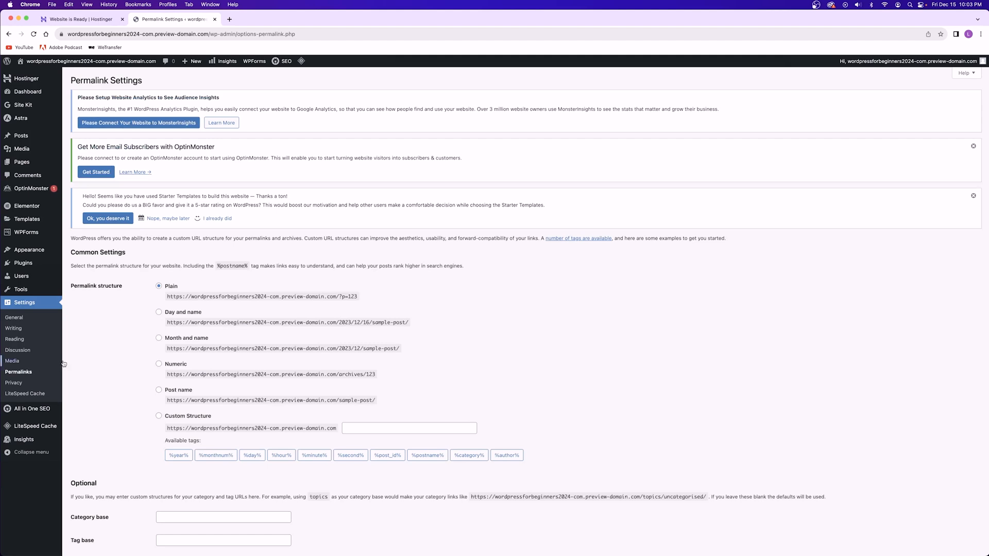
scroll("down", 3)
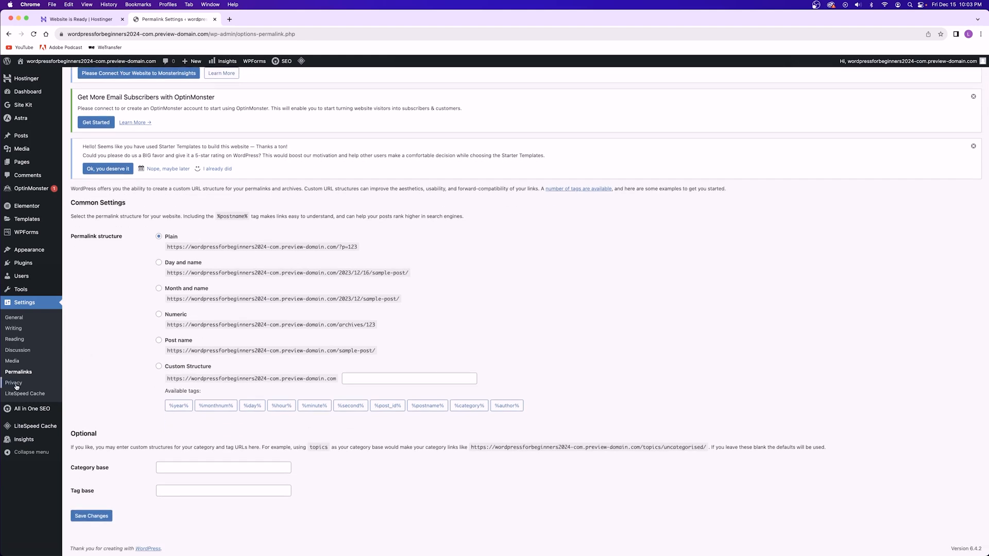
left_click(27, 92)
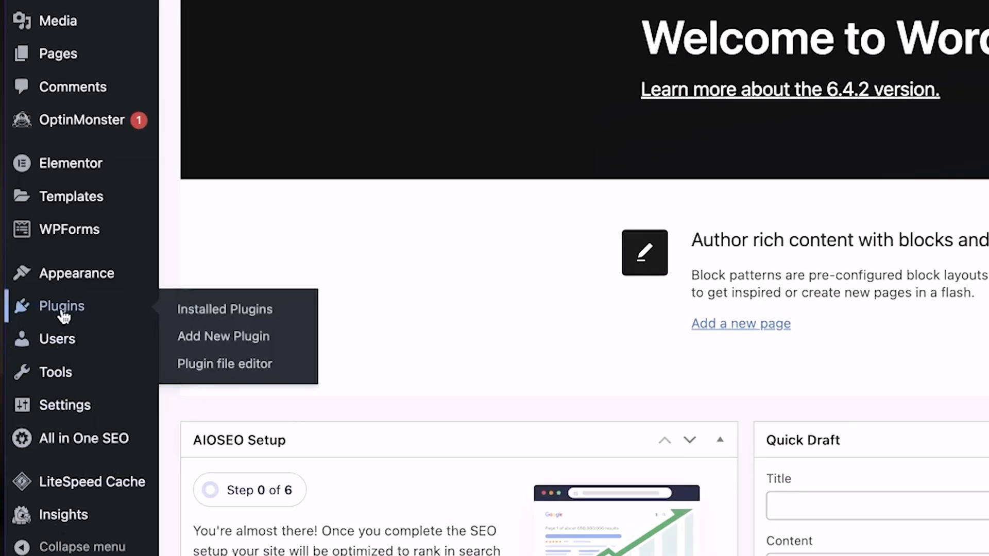
Step: Visit the Plugins area from the admin sidebar
left_click(224, 309)
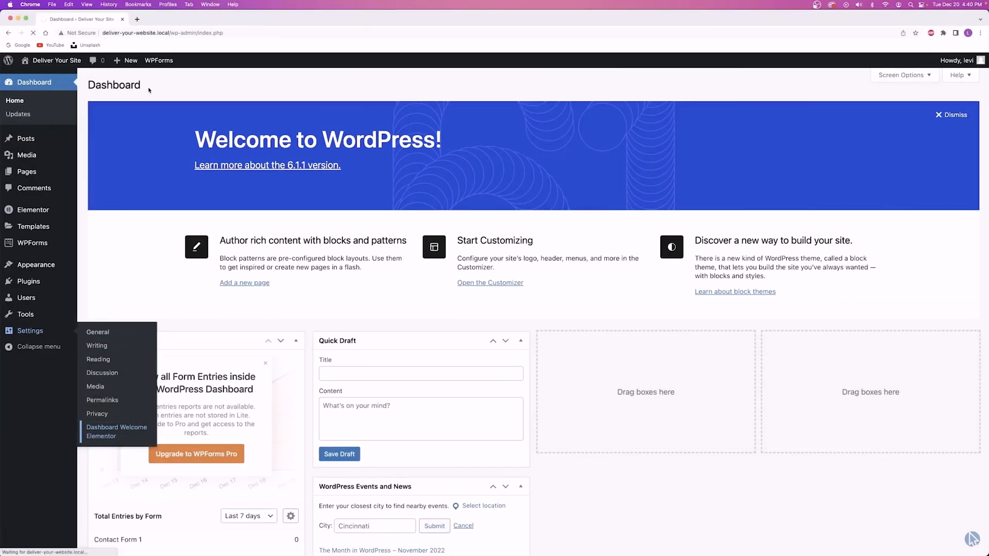
Step: Show the Hostinger site's dashboard widgets such as AIOSEO Setup, Quick Draft and WPForms
left_click(116, 431)
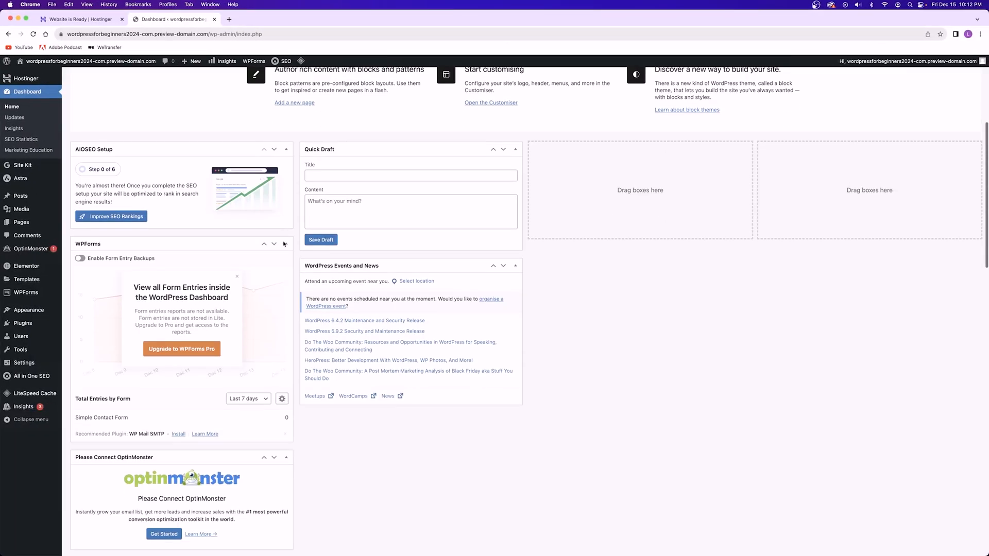
Step: Collapse the WPForms dashboard tile and move down to the remaining widgets
left_click(264, 149)
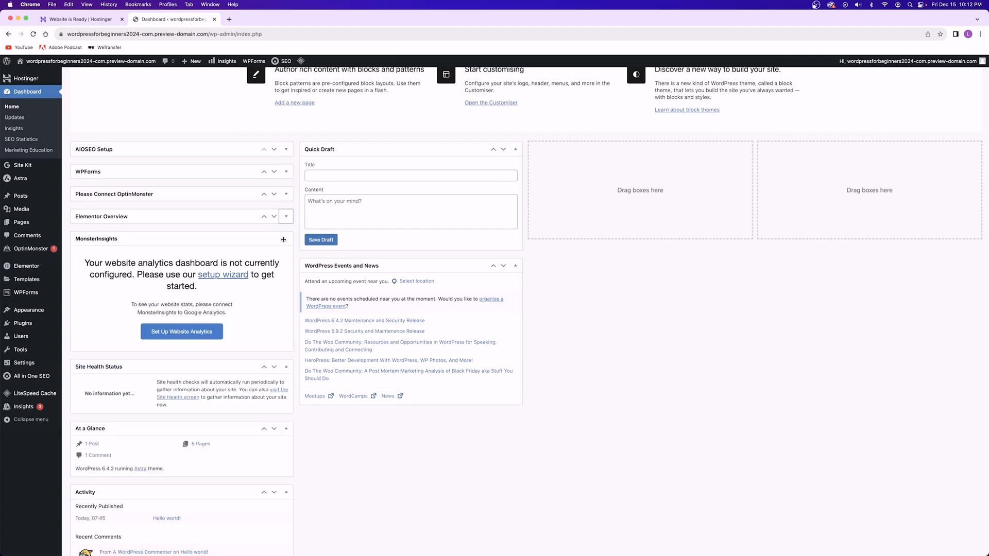
scroll("down", 3)
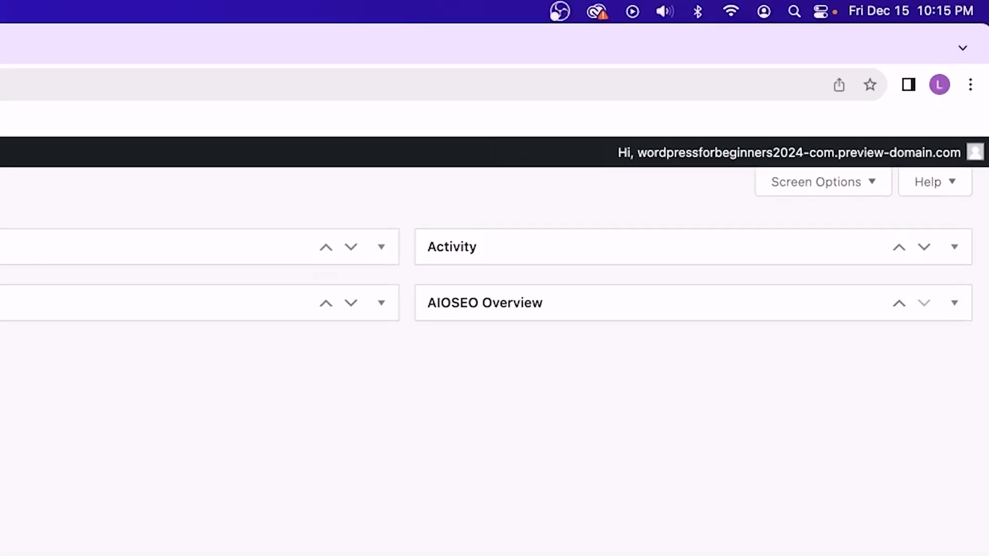
mouse_move(554, 160)
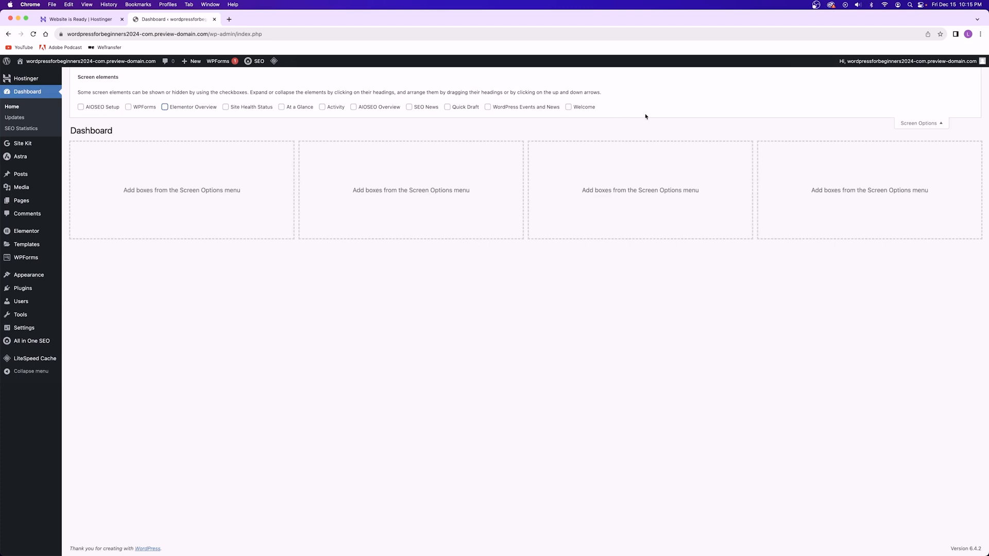
Step: Adjust Screen Options so the dashboard shows ten collapsed widgets across four columns without the Welcome panel
left_click(920, 123)
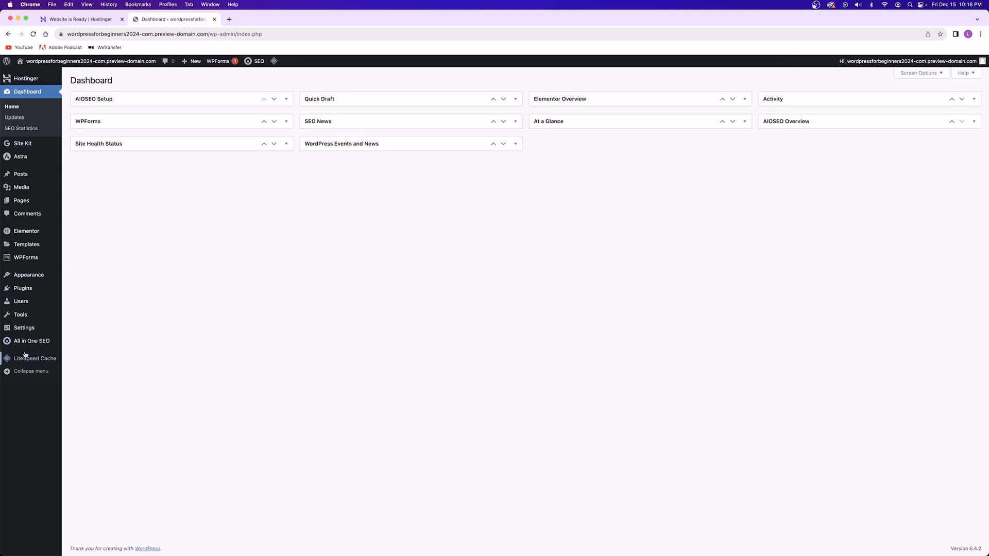
left_click(23, 328)
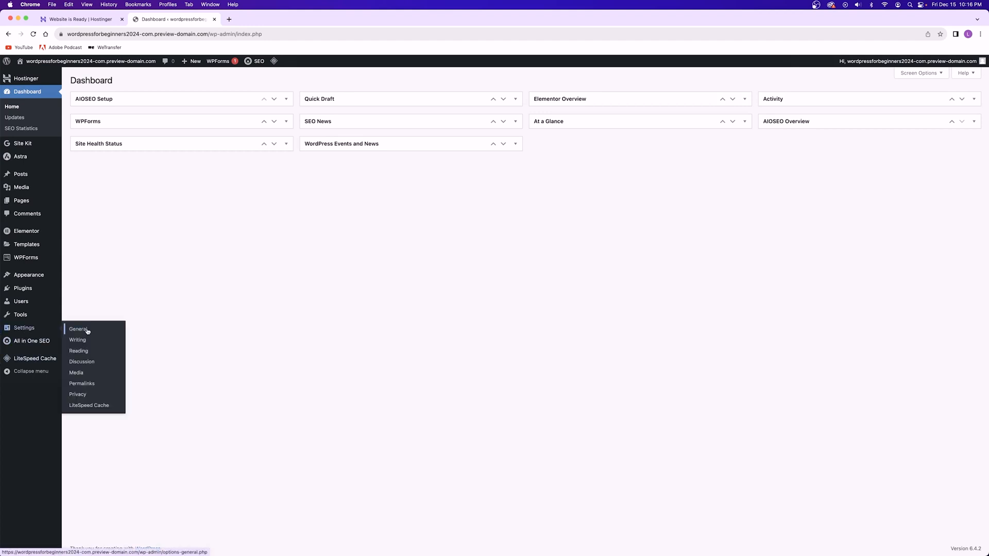
left_click(79, 329)
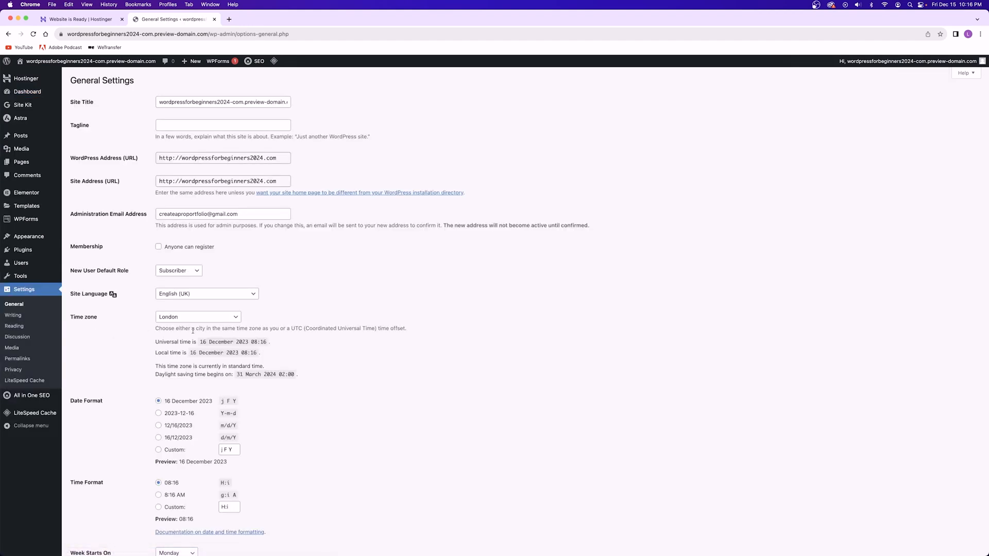
scroll("down", 3)
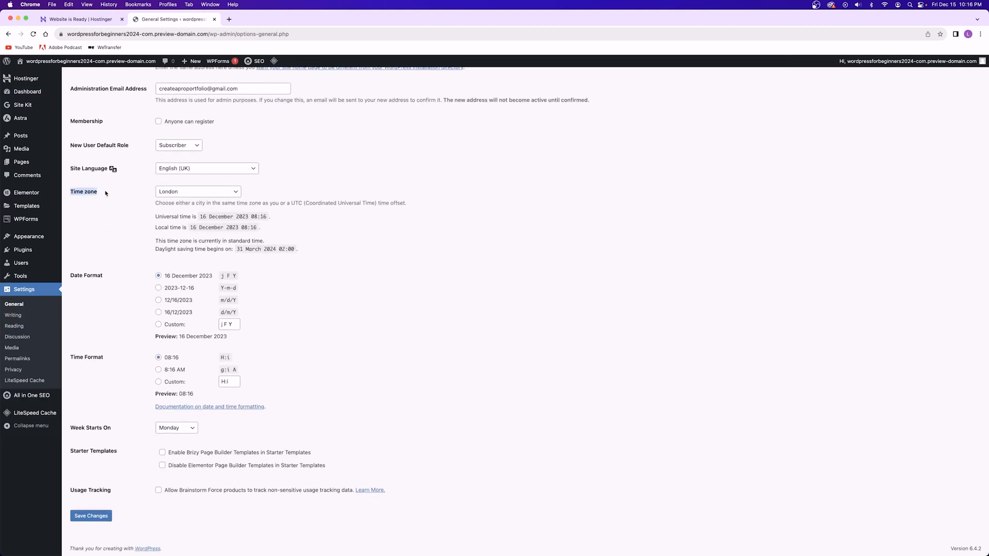
left_click(197, 192)
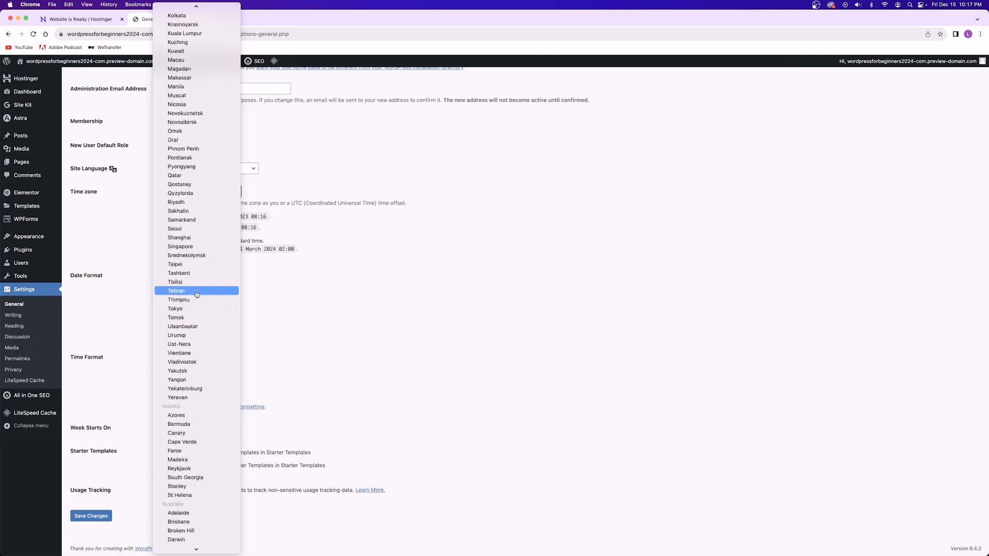
scroll("up", 3)
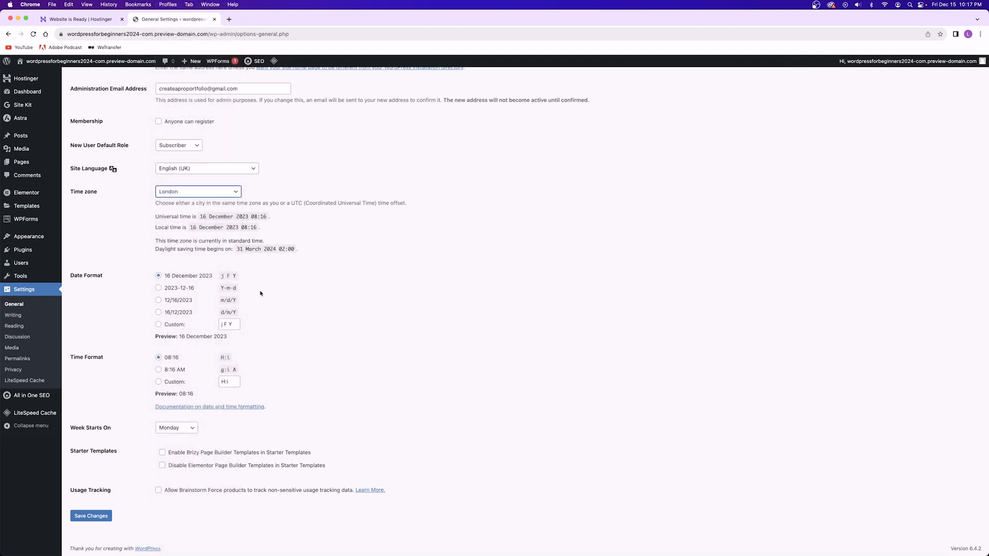
scroll("up", 3)
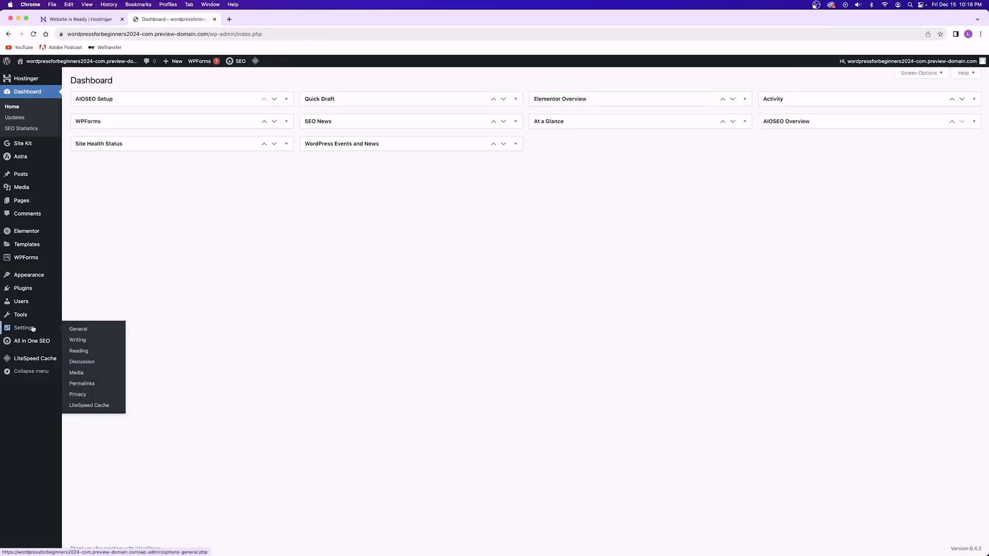
Step: Set the administrator's user profile Language to English (United States) and return to the dashboard
left_click(77, 328)
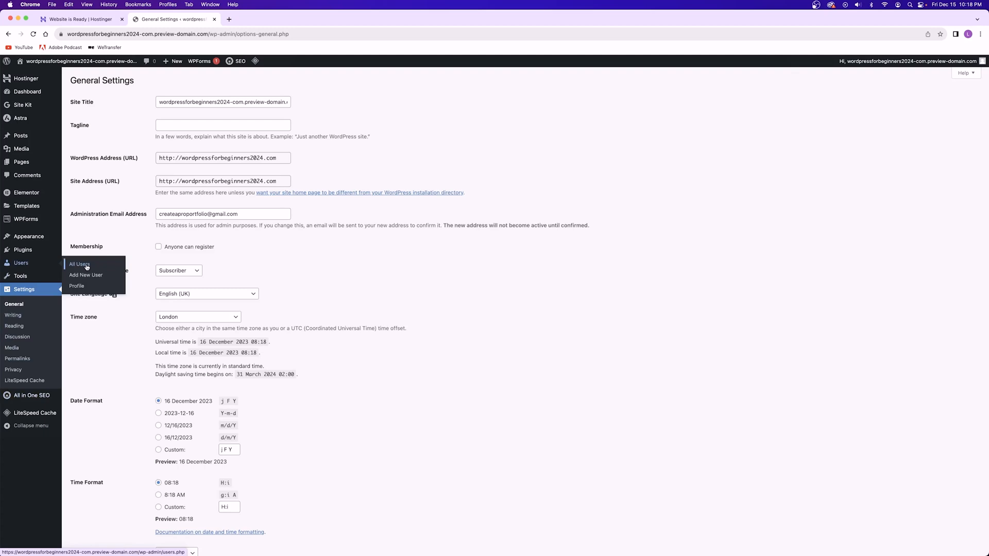
left_click(79, 265)
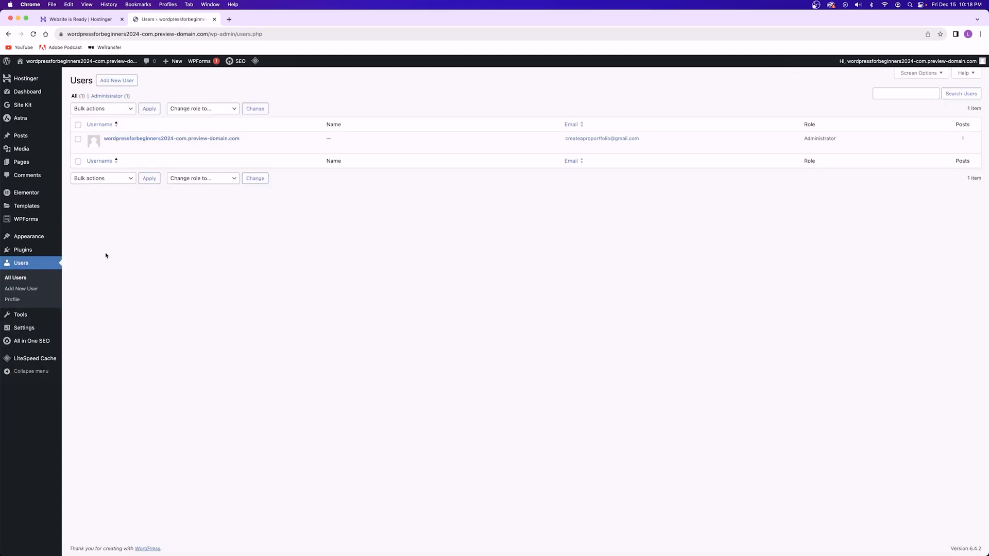
left_click(12, 299)
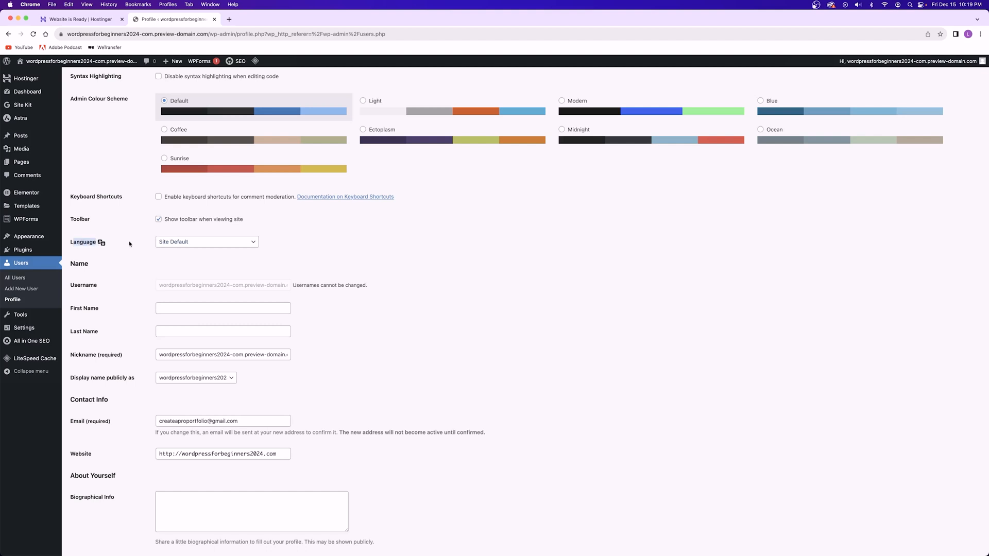
left_click(206, 241)
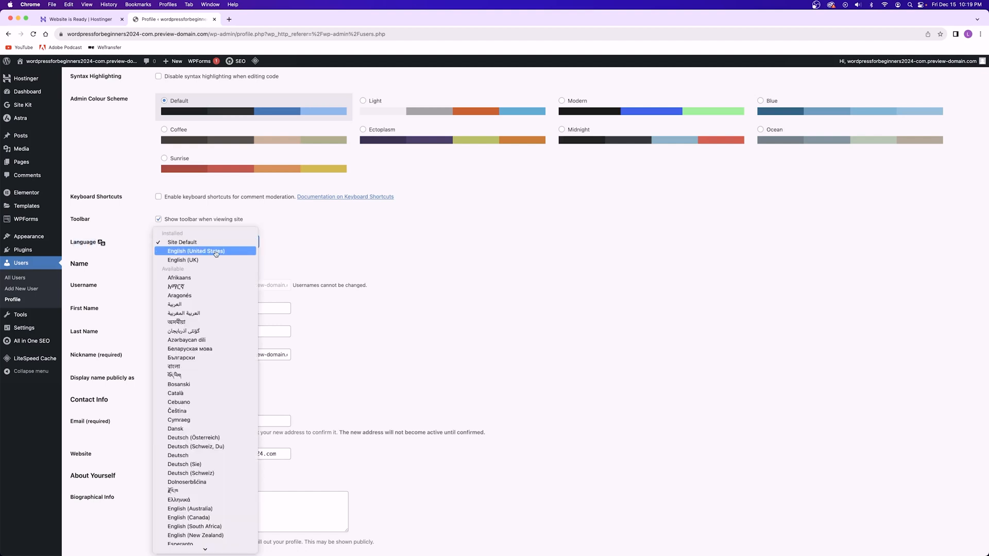
left_click(197, 252)
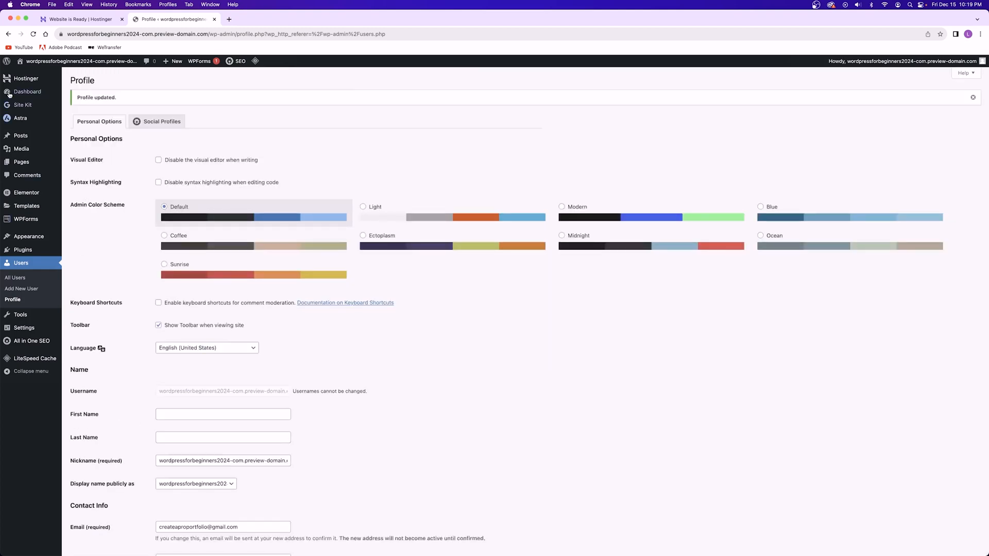
left_click(26, 91)
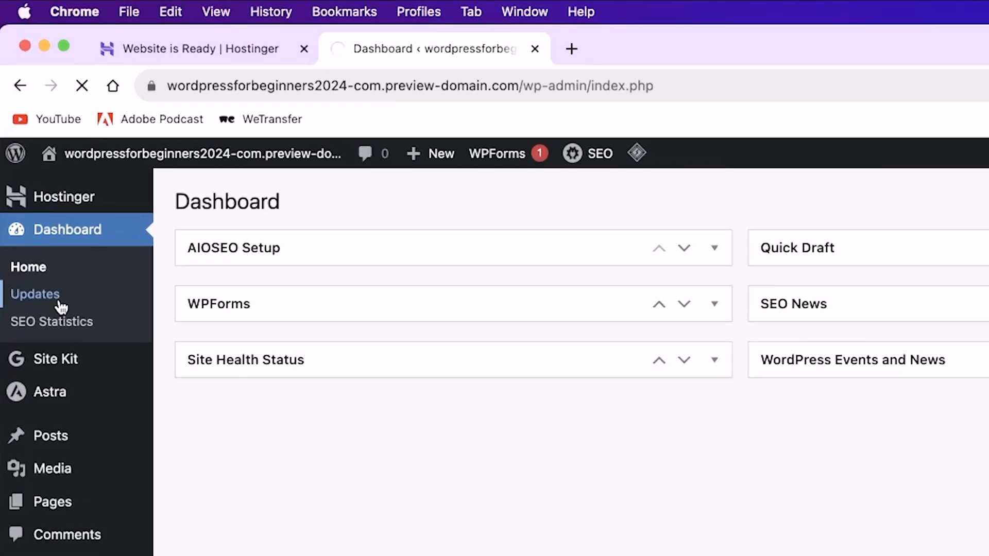
left_click(34, 294)
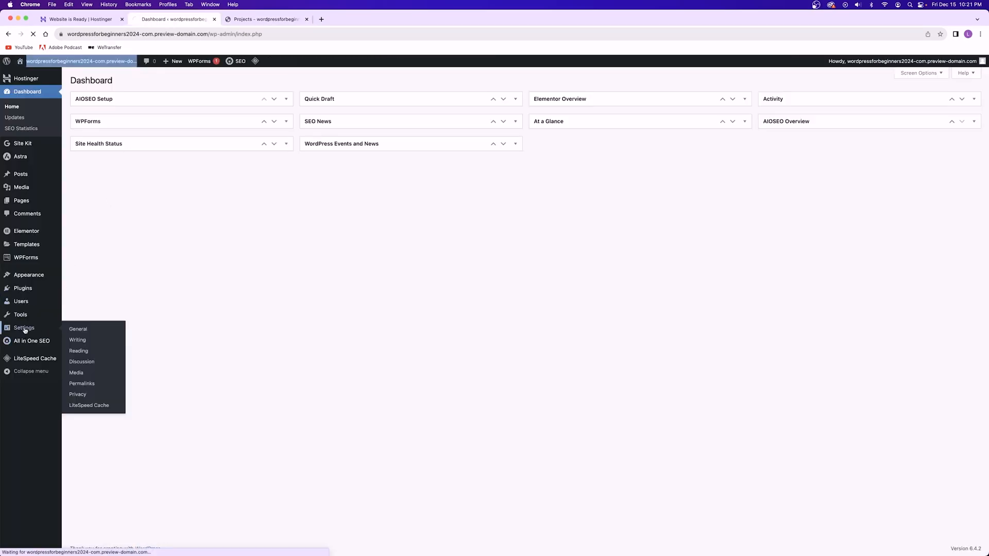
Step: Switch permalinks to the Post name structure, save, and view the Projects page's clean /projects address
left_click(78, 329)
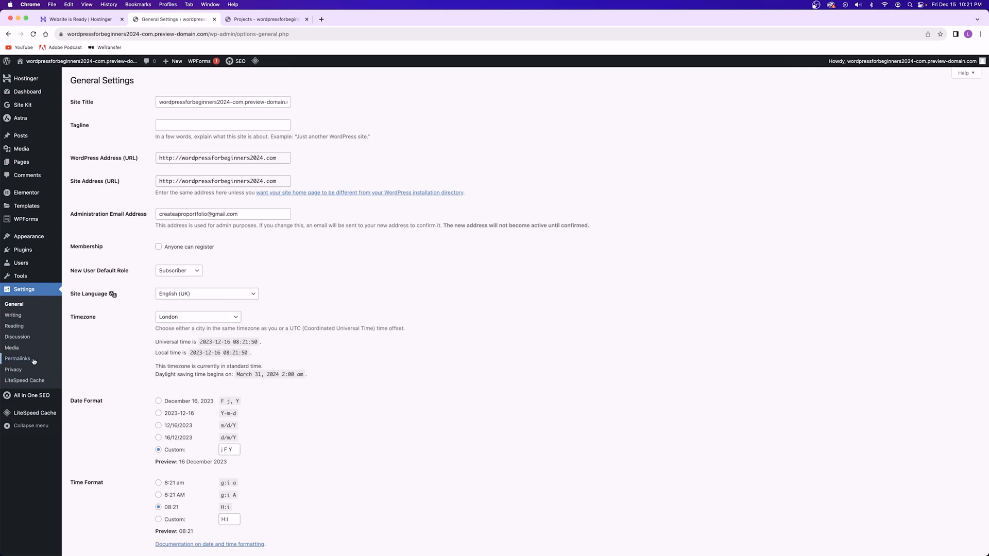
left_click(18, 358)
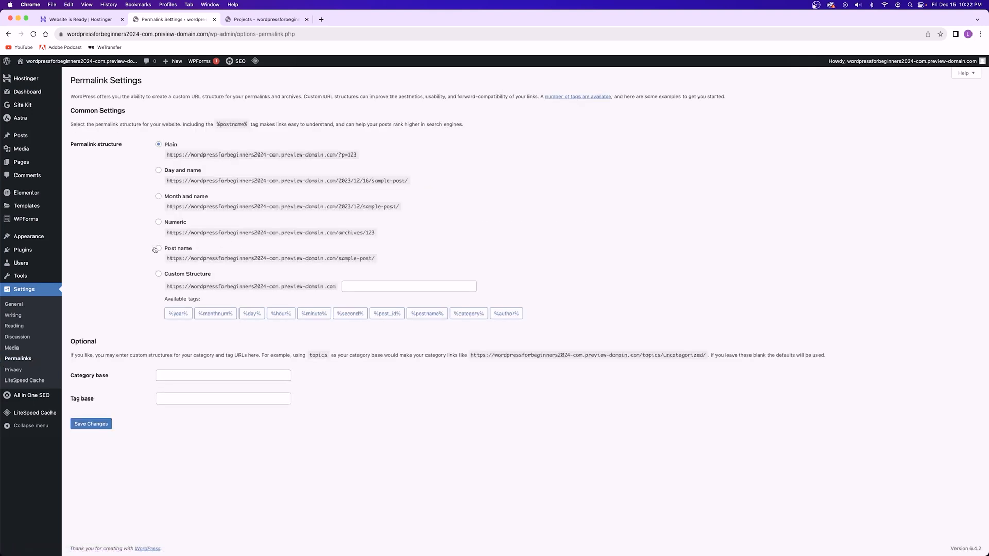
left_click(159, 248)
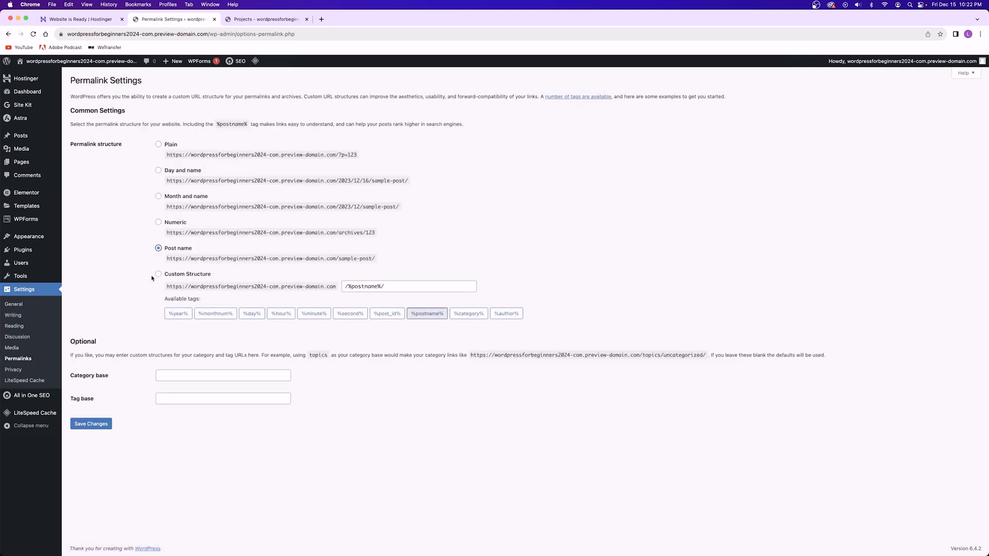
left_click(91, 424)
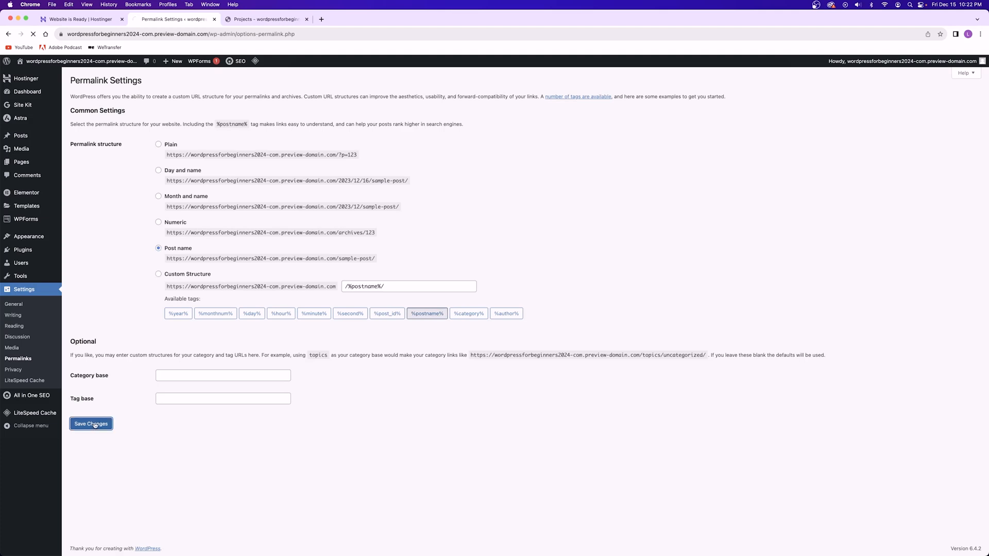
left_click(261, 19)
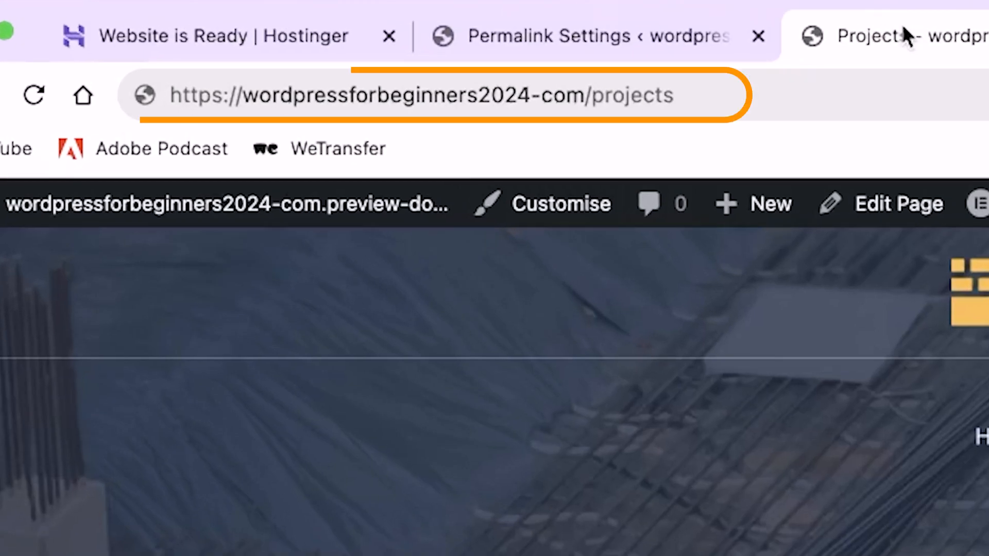